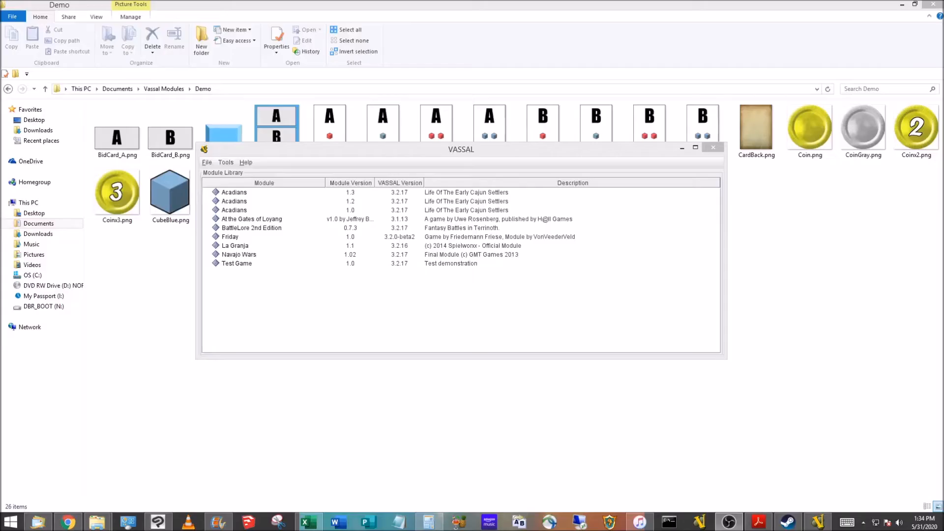
pyautogui.moveTo(260, 244)
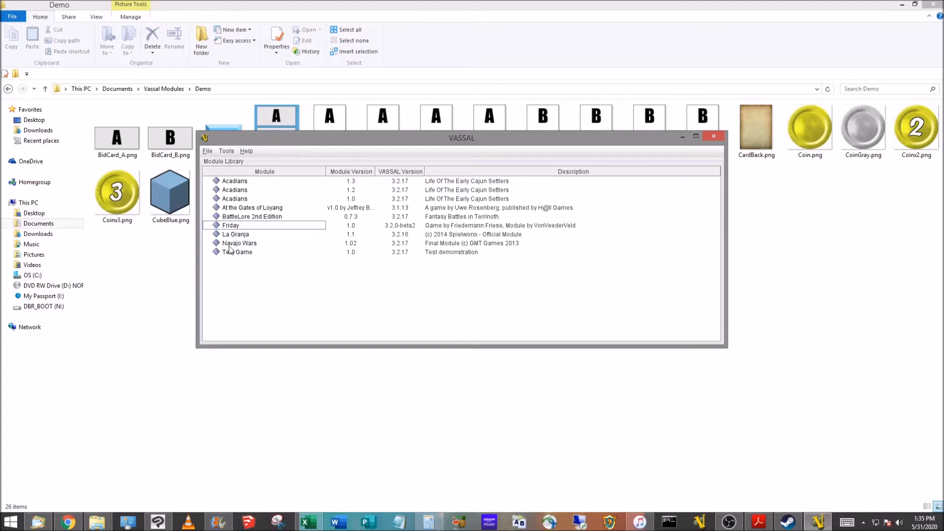
# - Launch Navajo Wars from the Module Library as a new offline game joined as <observer>
pyautogui.click(239, 243)
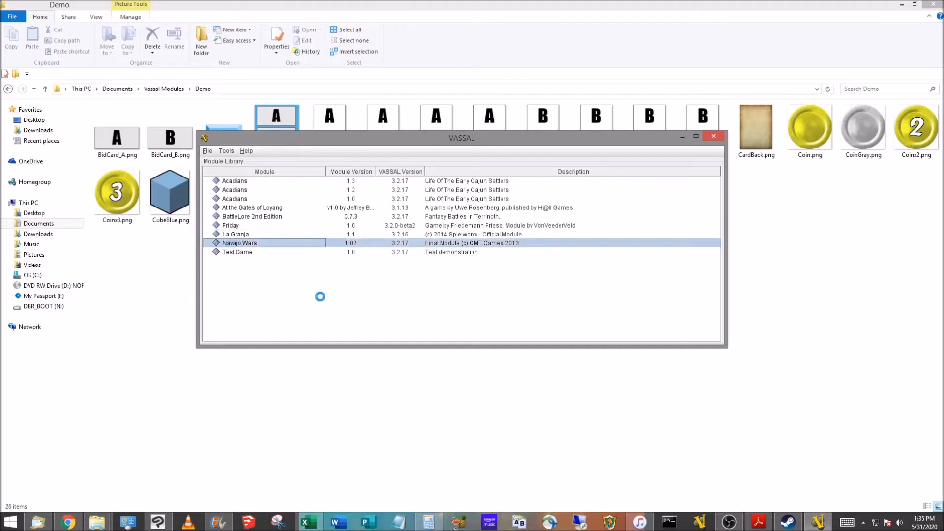
pyautogui.doubleClick(239, 242)
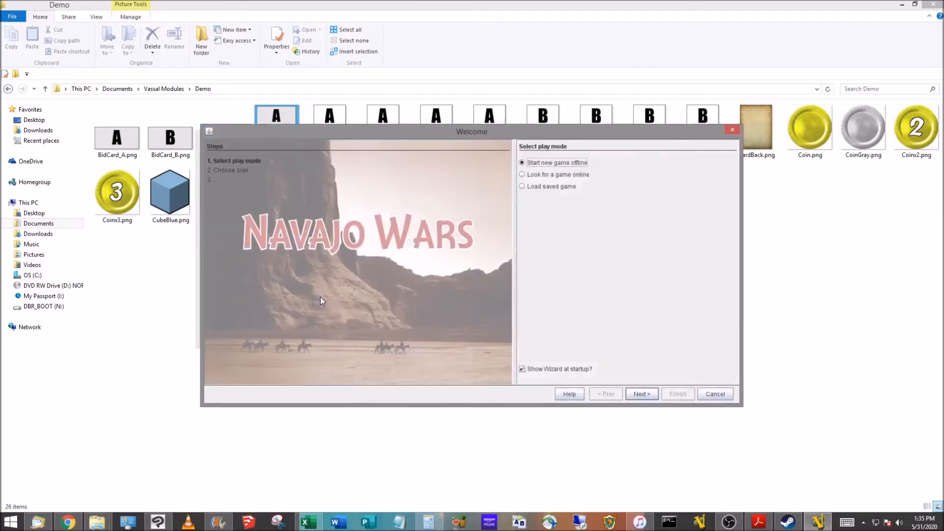
pyautogui.moveTo(629, 359)
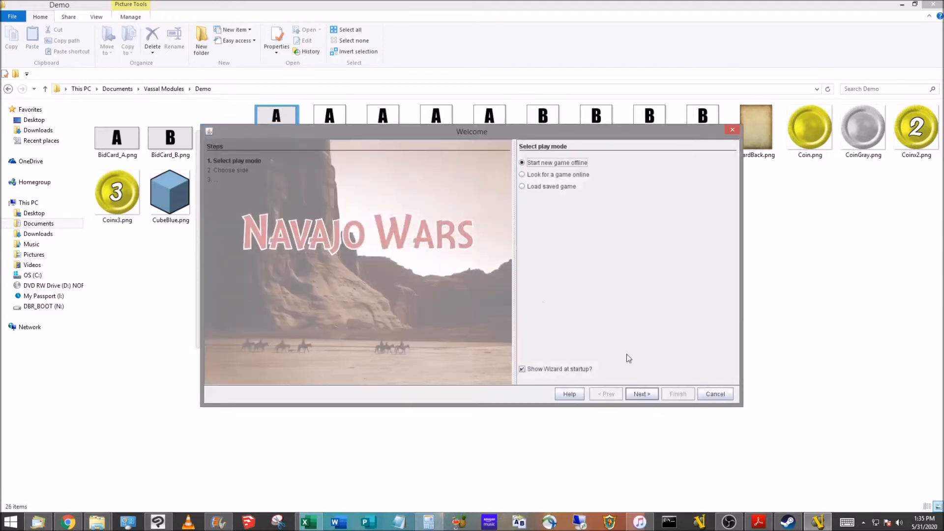
pyautogui.click(641, 394)
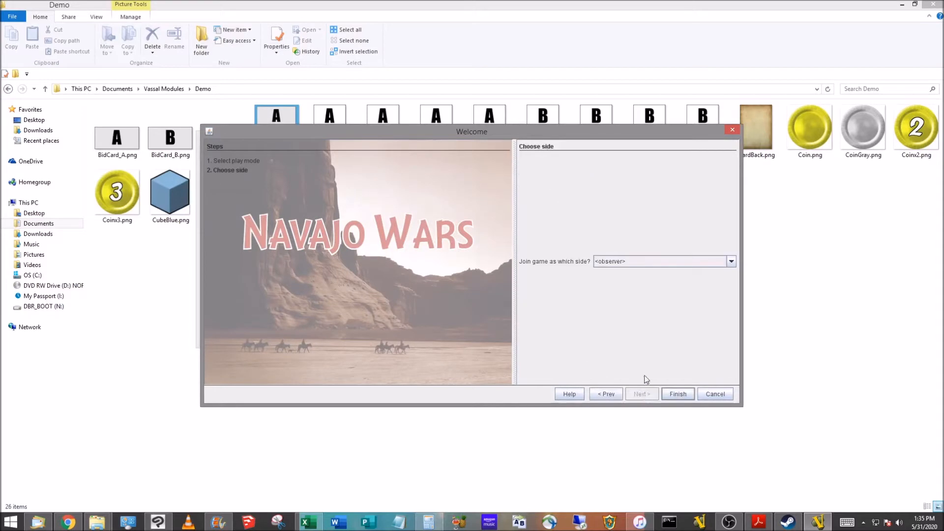
pyautogui.click(677, 394)
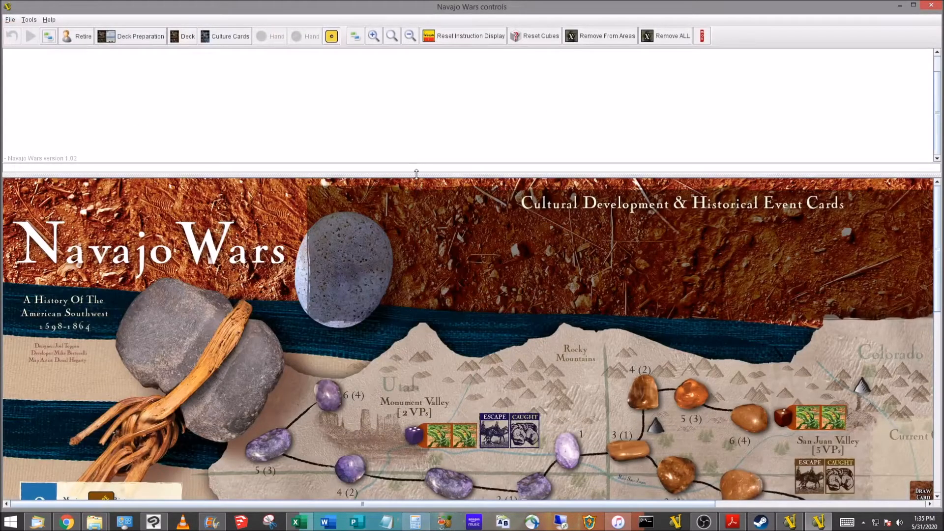
pyautogui.scroll(-3)
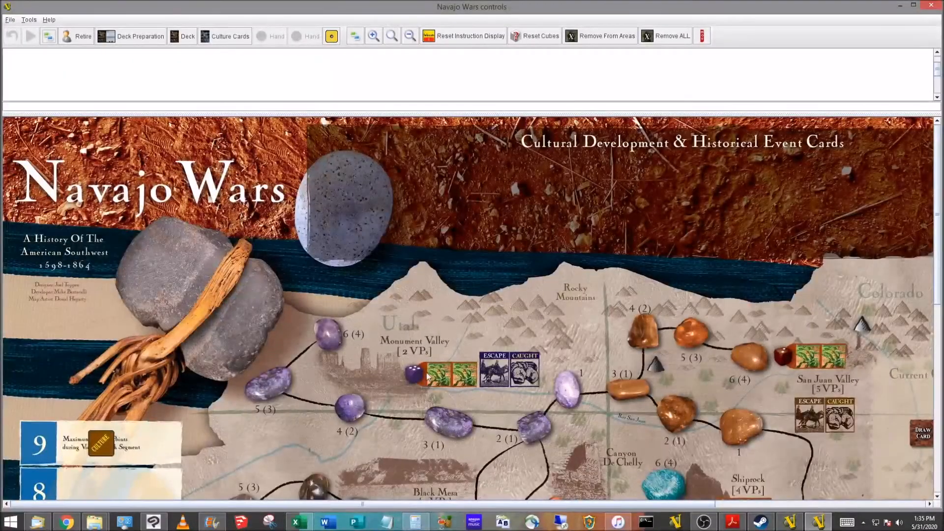
pyautogui.moveTo(412, 361)
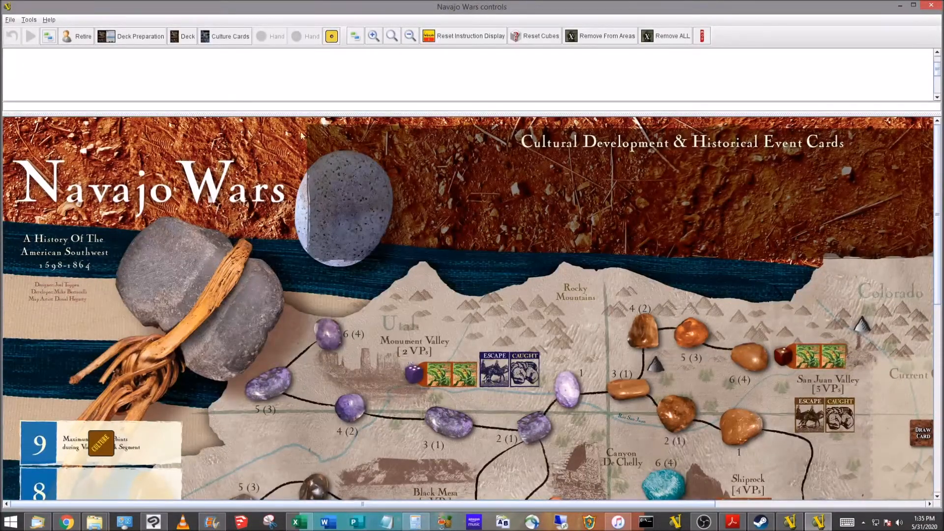
pyautogui.click(10, 19)
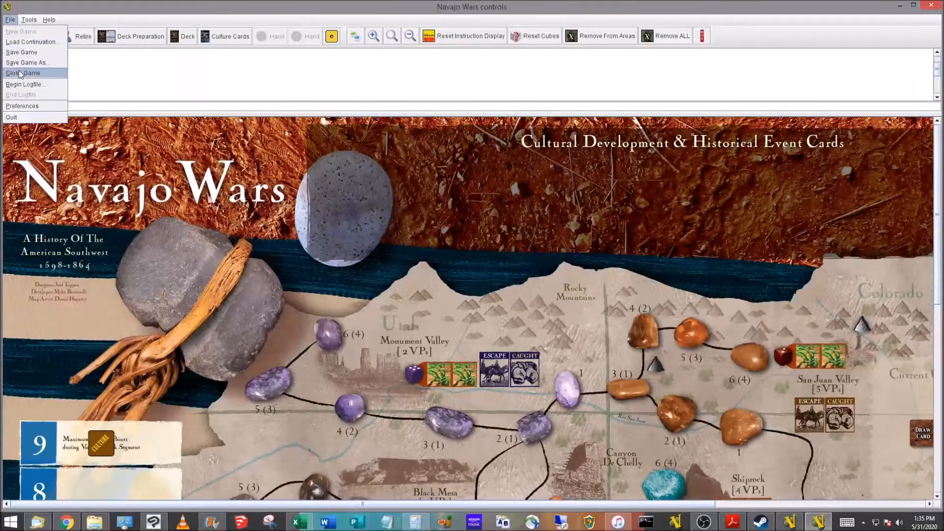
# - Close the Navajo Wars game and choose New Module from the library's File menu
pyautogui.click(24, 73)
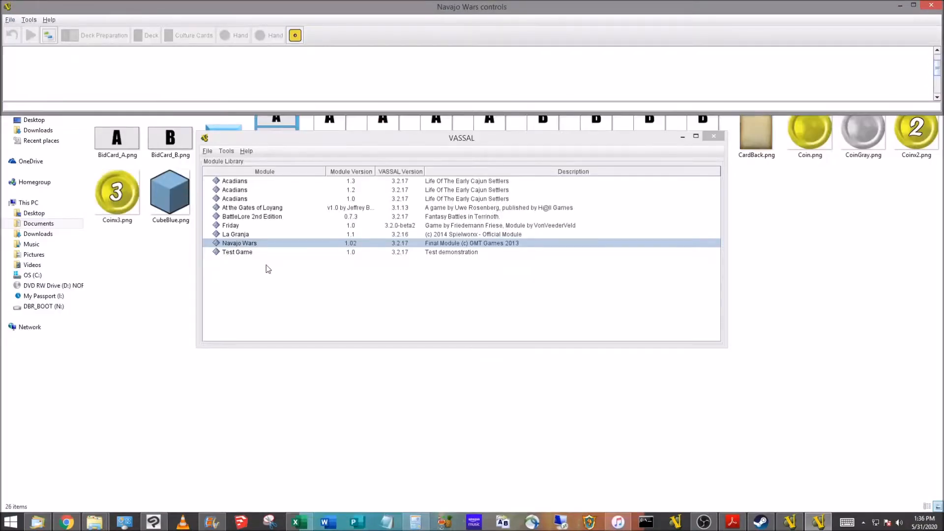
pyautogui.moveTo(248, 163)
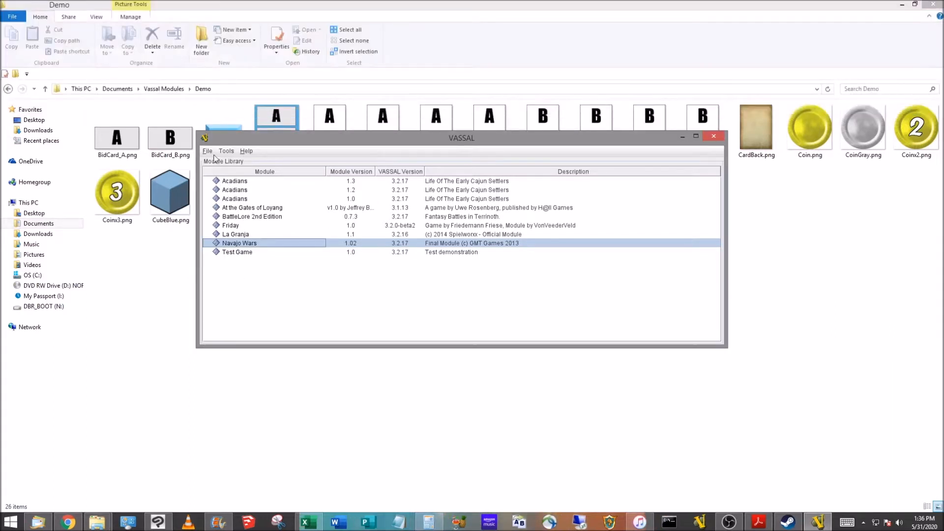
pyautogui.click(207, 150)
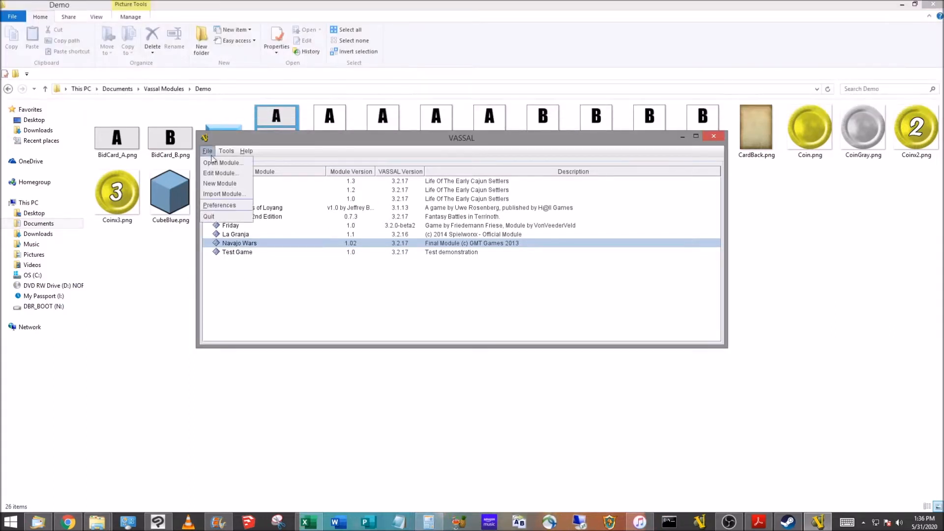
pyautogui.moveTo(220, 183)
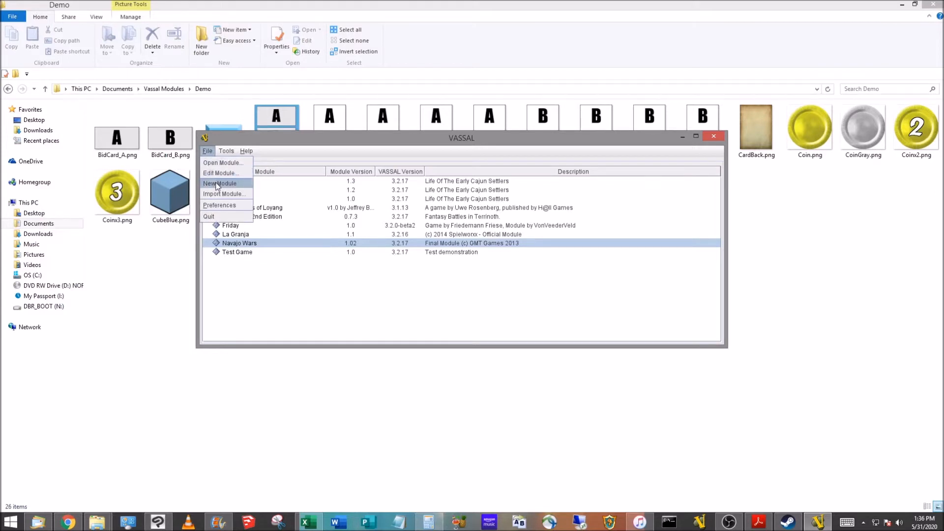
pyautogui.click(220, 183)
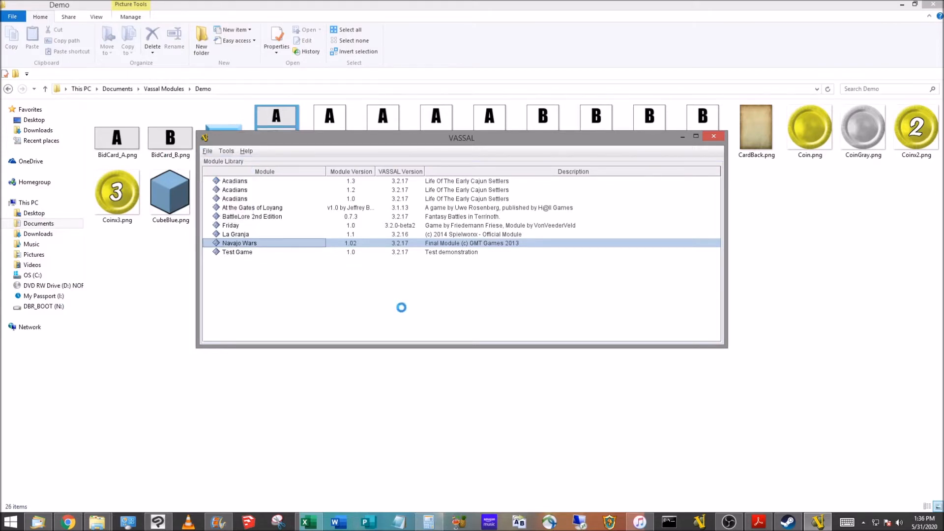
# - With the unnamed module's editor open, start a New Game in its empty player window
pyautogui.doubleClick(240, 242)
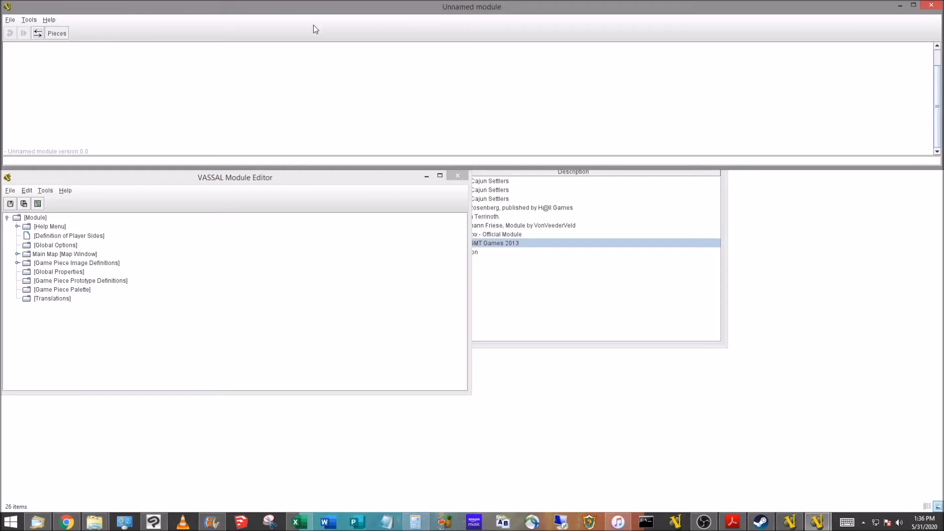
pyautogui.moveTo(728, 43)
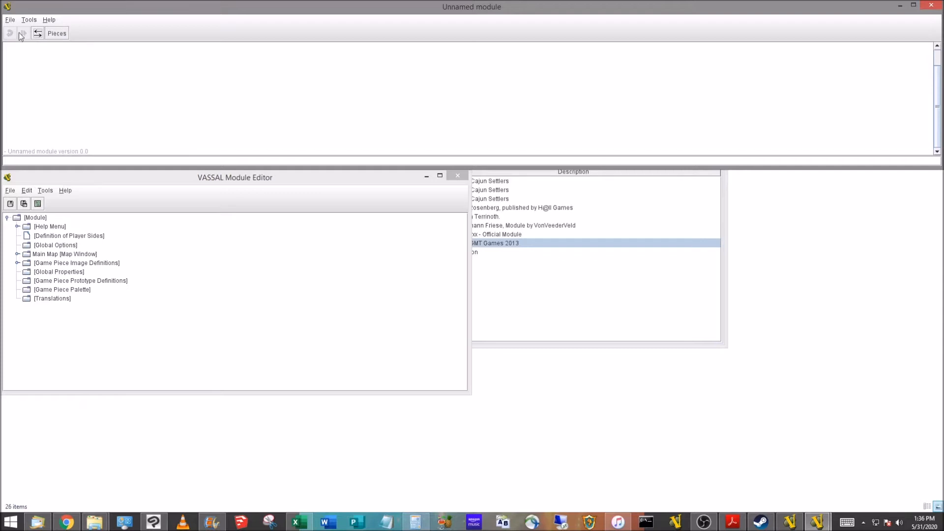
pyautogui.click(10, 19)
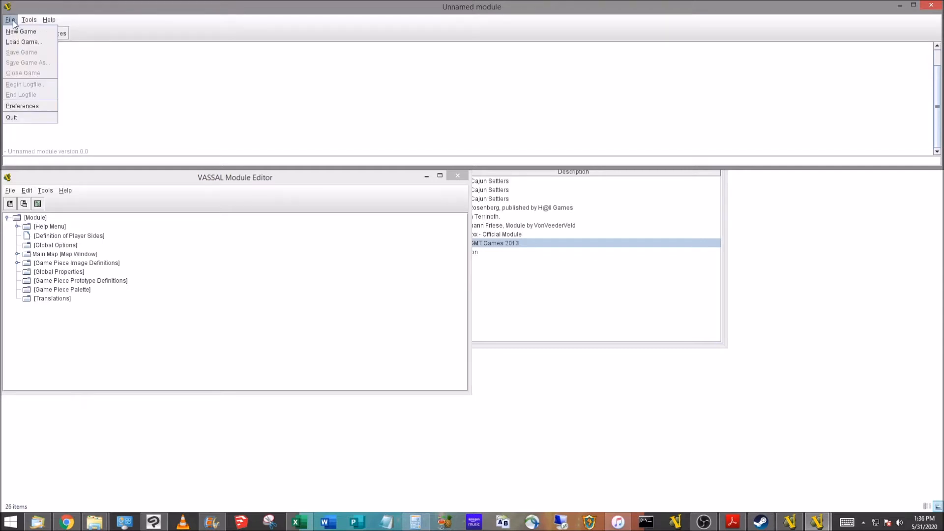
pyautogui.moveTo(21, 32)
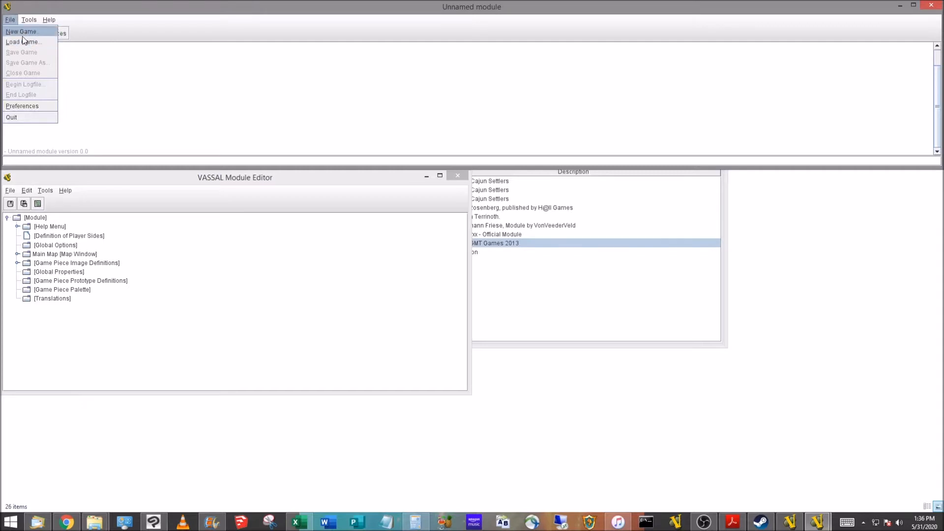
pyautogui.click(21, 31)
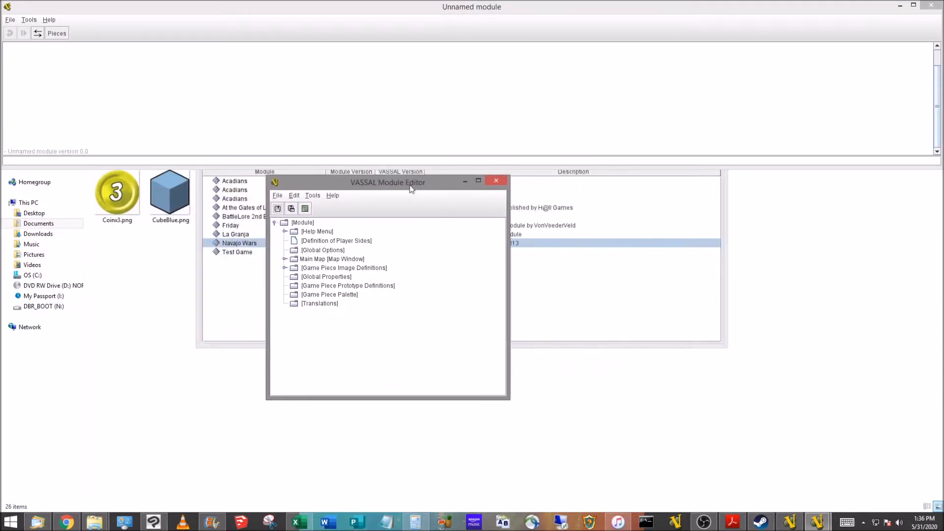
# - Inspect the tree by expanding Help Menu, Main Map and Game Piece Image Definitions
pyautogui.moveTo(388, 183); pyautogui.dragTo(445, 187)
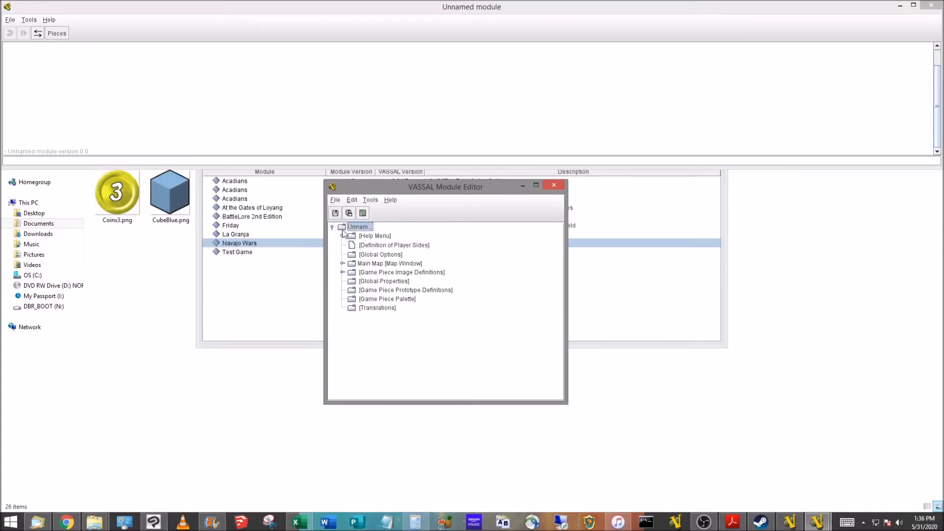
pyautogui.click(375, 235)
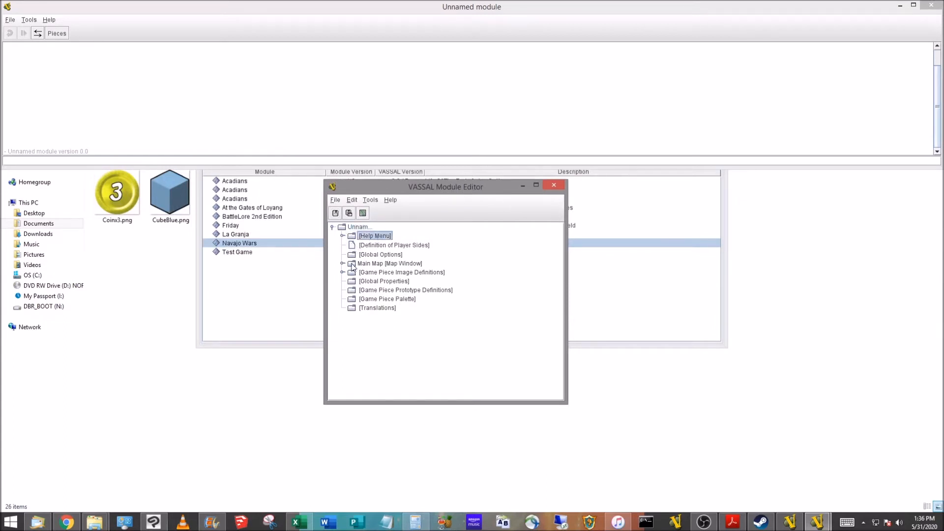
pyautogui.click(343, 235)
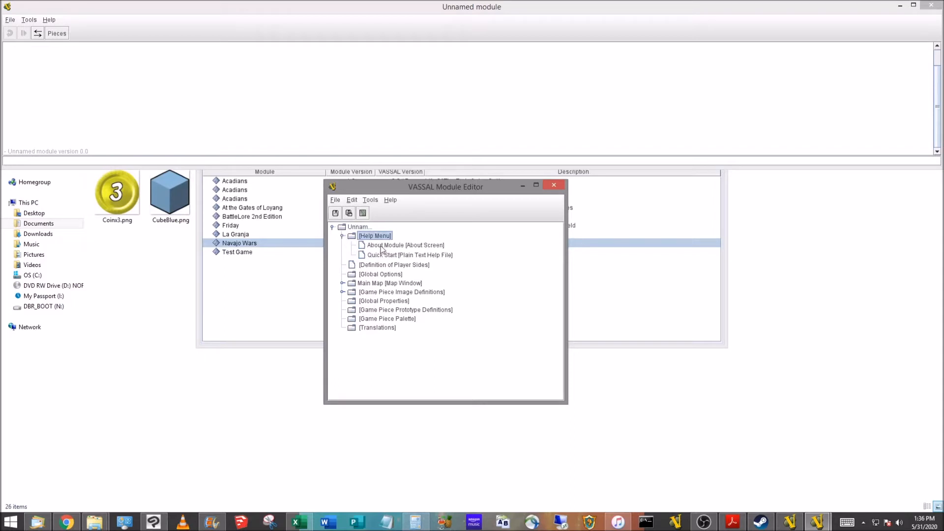
pyautogui.click(343, 284)
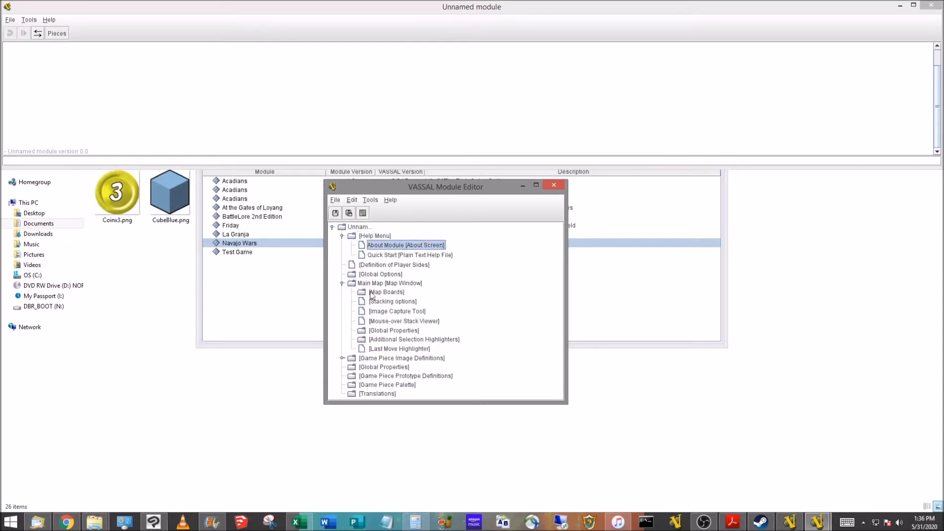
pyautogui.click(386, 292)
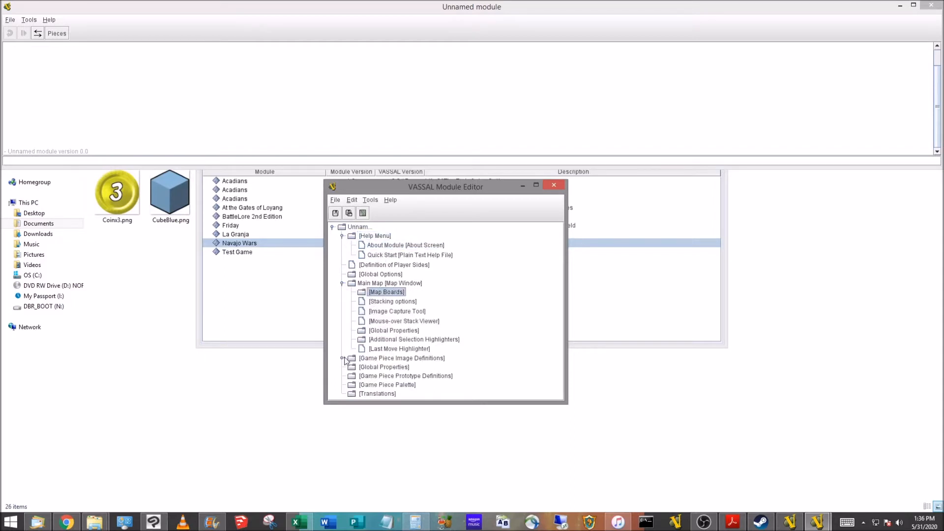
pyautogui.click(342, 358)
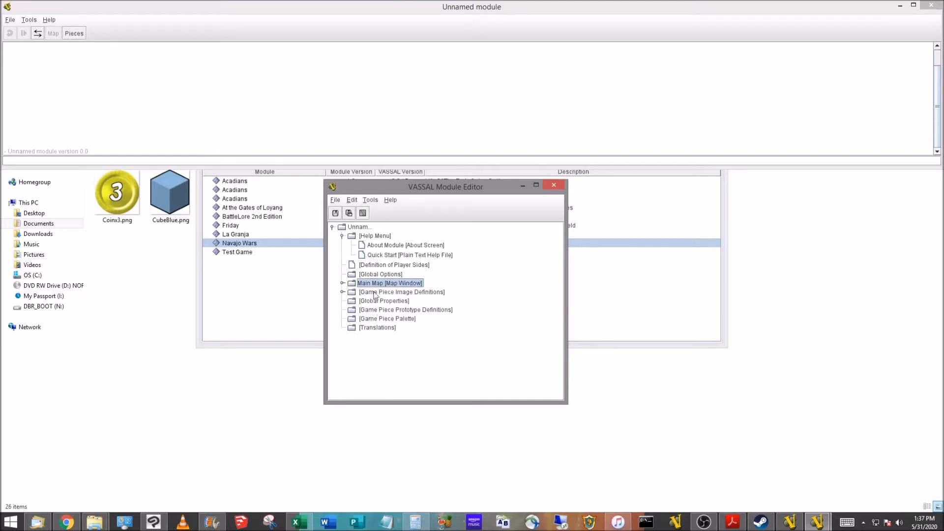
# - Collapse the Help Menu entries back to a single top-level node
pyautogui.click(343, 235)
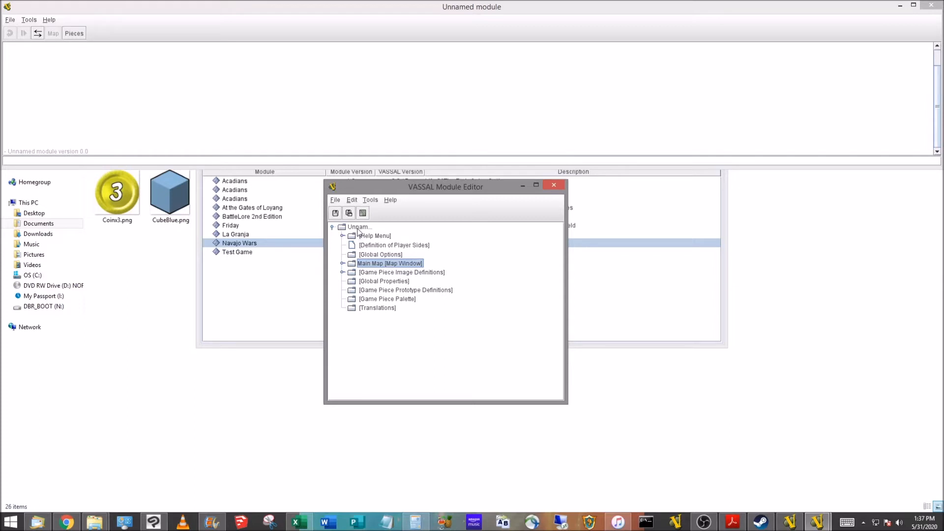
pyautogui.rightClick(394, 245)
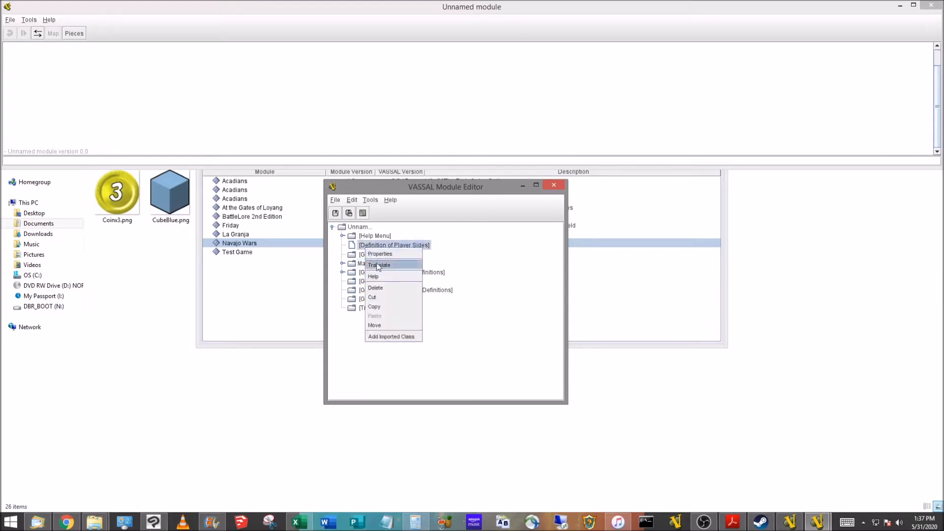
pyautogui.moveTo(379, 254)
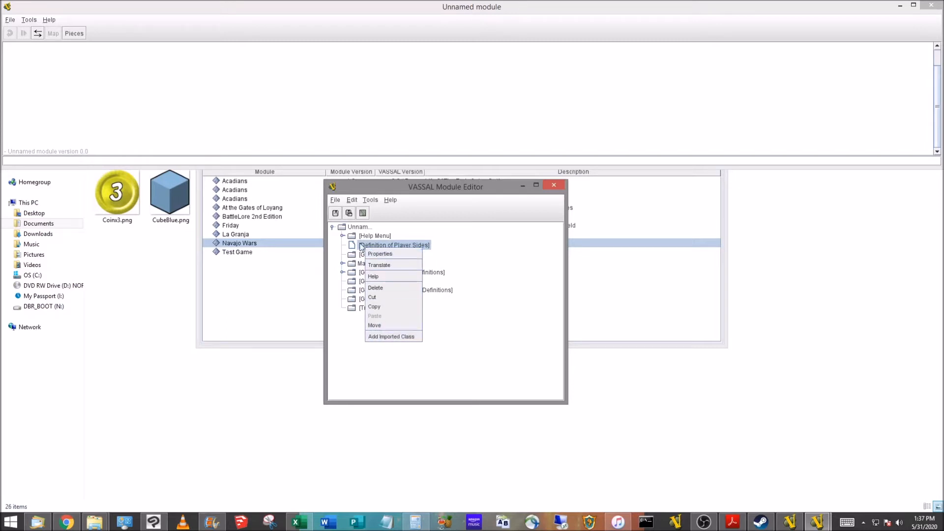
pyautogui.click(358, 226)
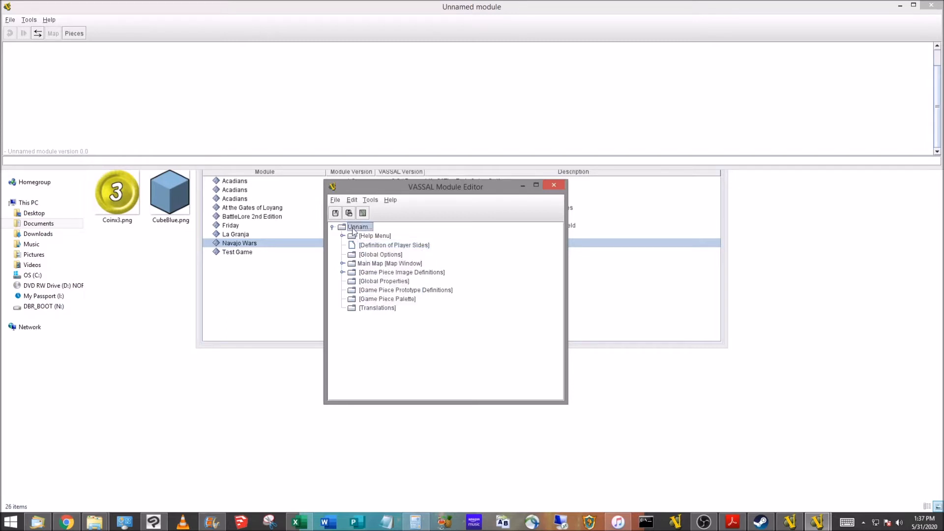
pyautogui.rightClick(357, 227)
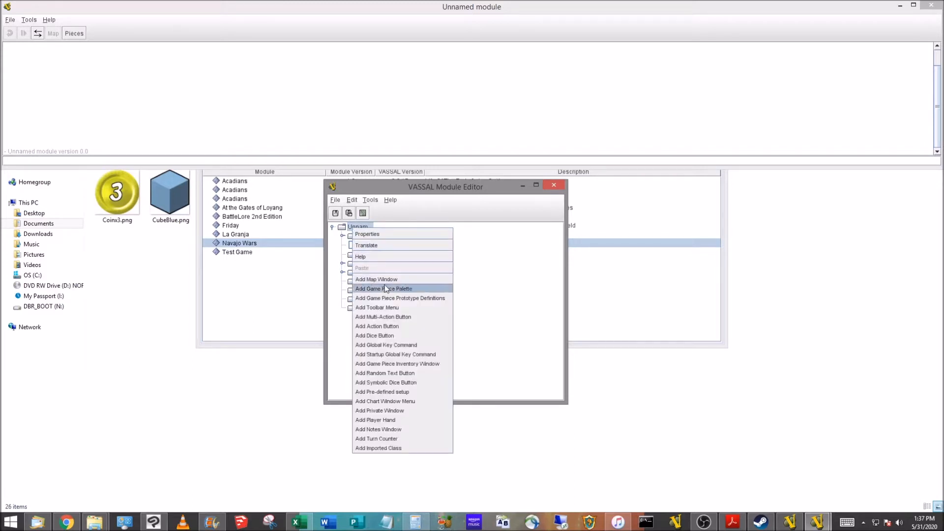
pyautogui.moveTo(391, 335)
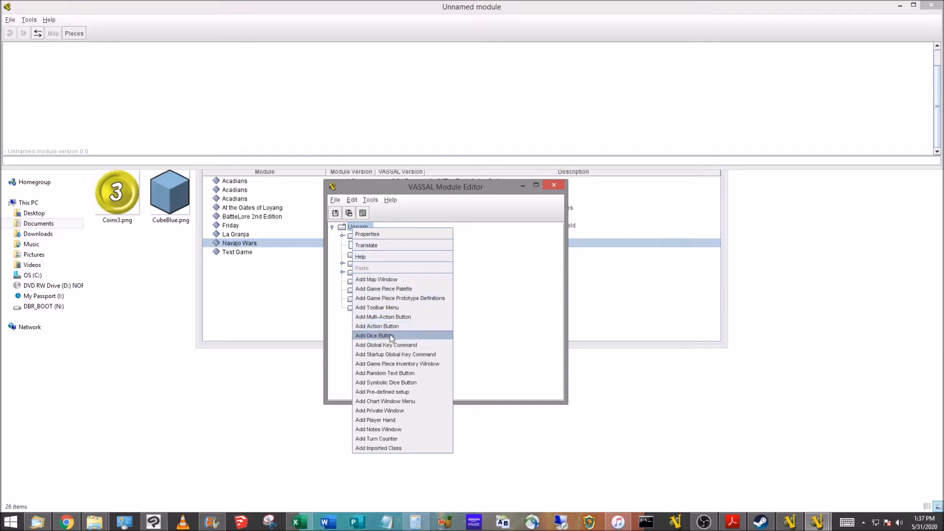
pyautogui.moveTo(389, 438)
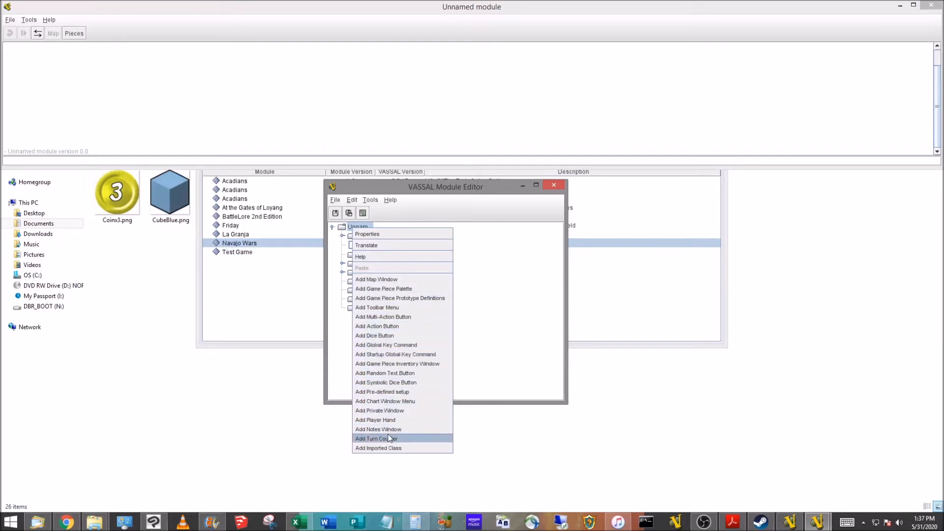
pyautogui.moveTo(366, 234)
pyautogui.write('Demo Game')
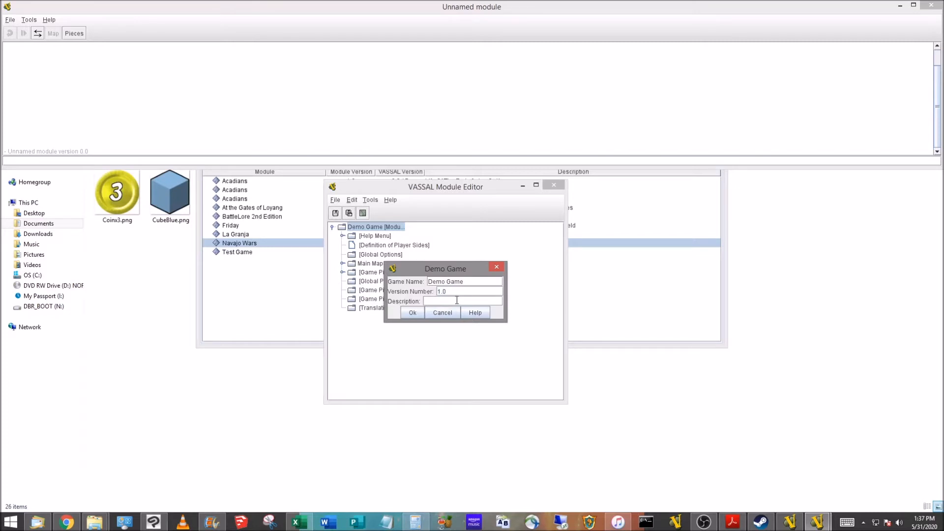
# - Enter the description 'How-To Demo' and confirm the Demo Game 1.0 module properties
pyautogui.write('How-To Demo')
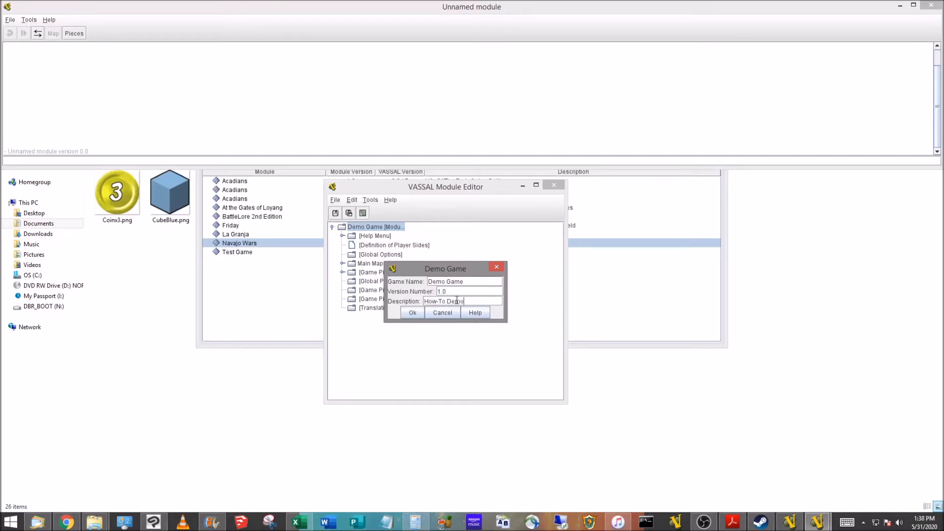
pyautogui.click(412, 313)
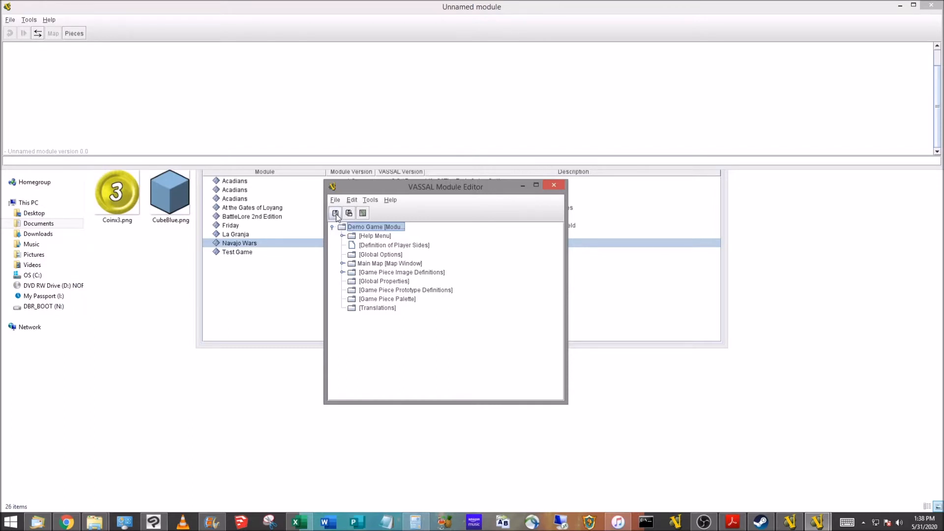
# - Attempt a save, expand Main Map to its parts, and cancel at the 'needs a board' warning
pyautogui.click(389, 263)
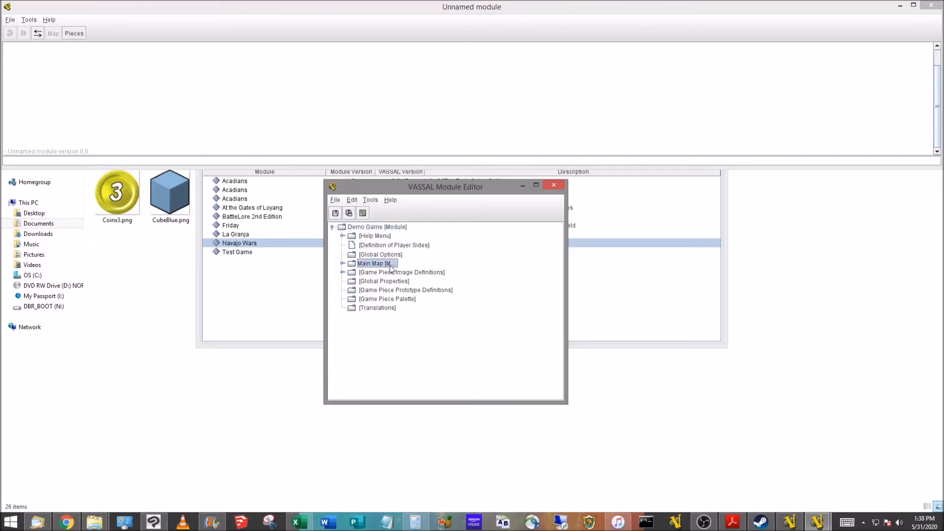
pyautogui.click(343, 264)
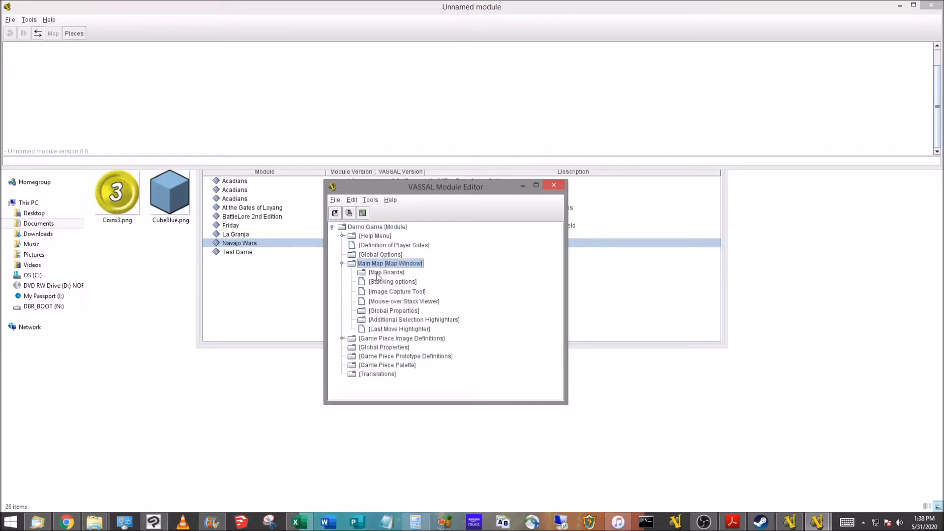
pyautogui.click(386, 272)
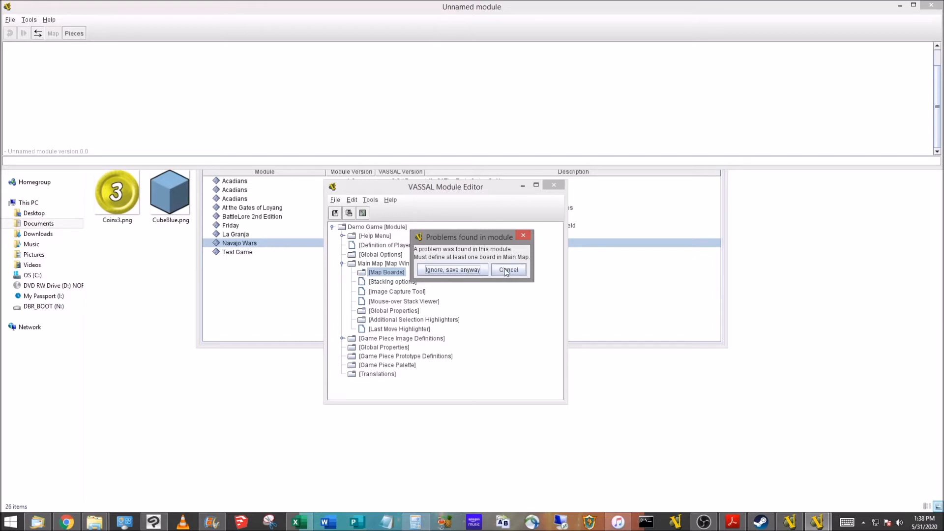
pyautogui.click(508, 269)
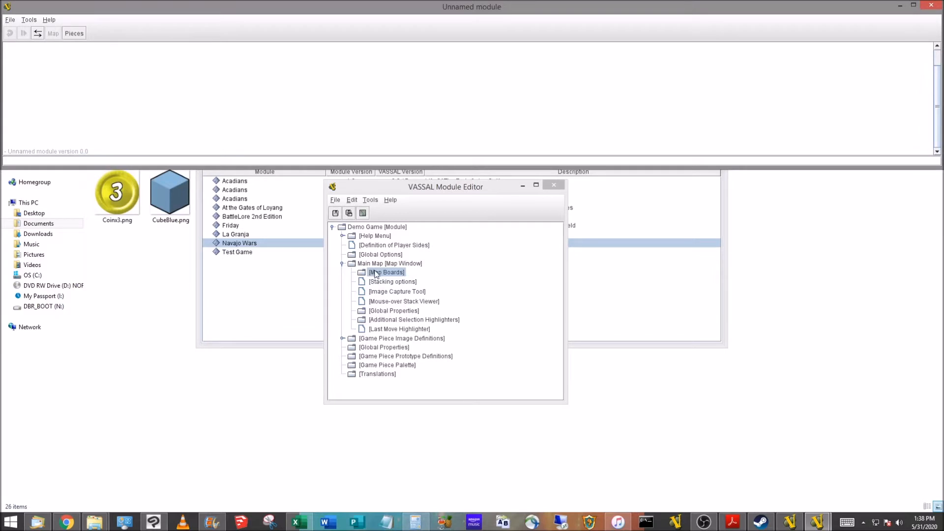
pyautogui.moveTo(392, 269)
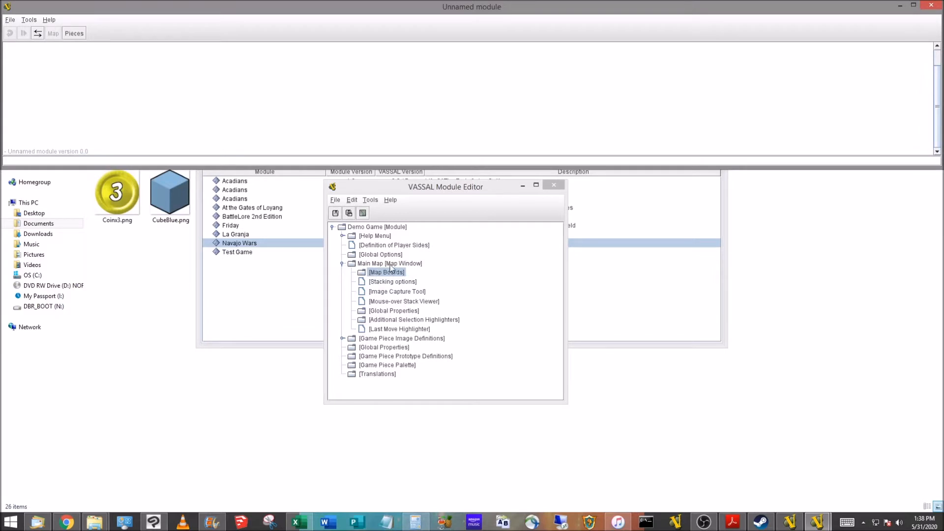
# - Set the map name to Main Game Board with a red selected-counter border of thickness 1
pyautogui.doubleClick(390, 263)
pyautogui.write('Main Game Board')
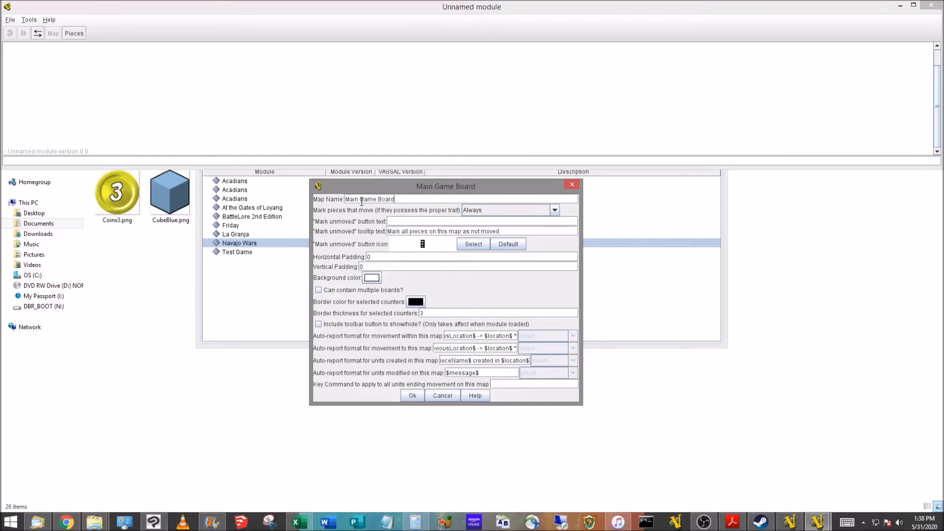
pyautogui.moveTo(354, 318)
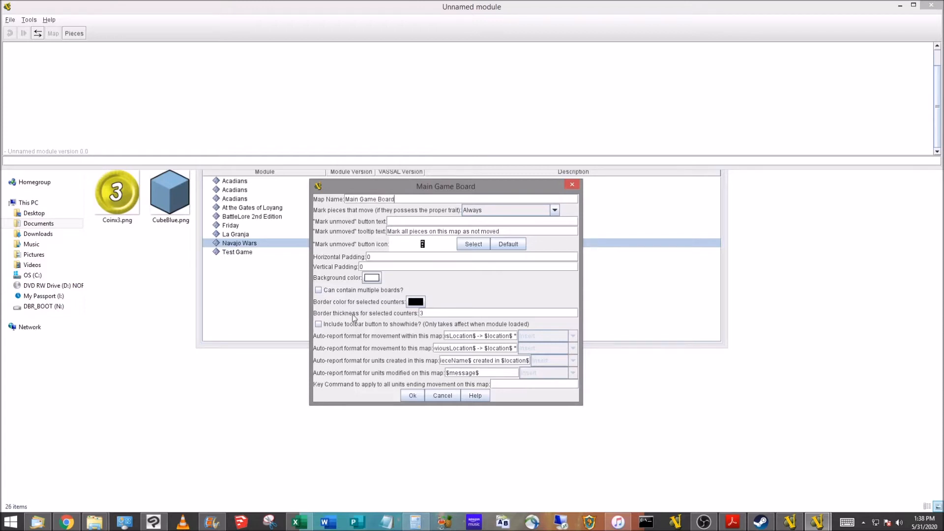
pyautogui.moveTo(353, 311)
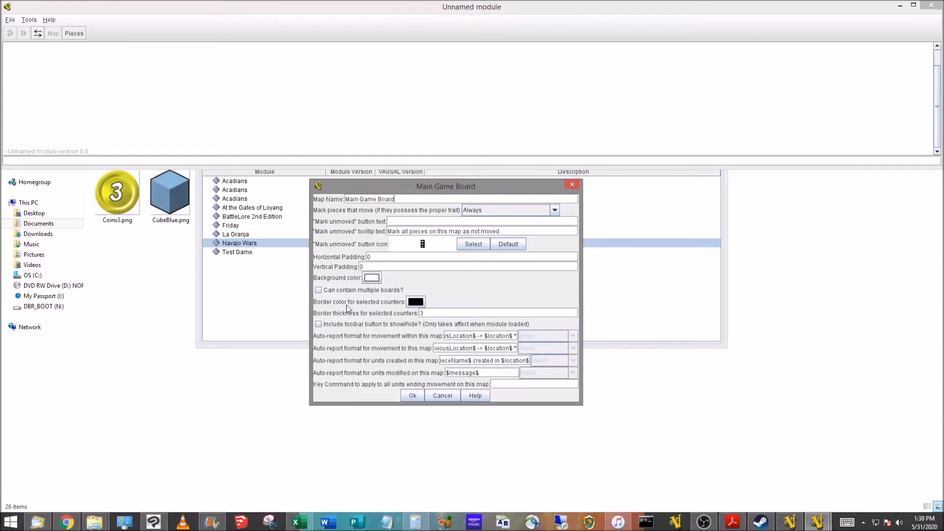
pyautogui.moveTo(340, 324)
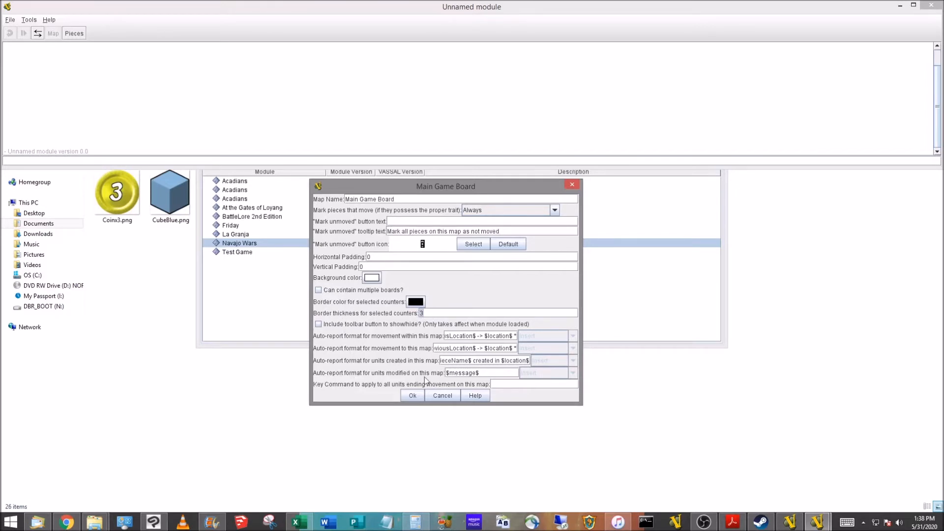
pyautogui.write('1')
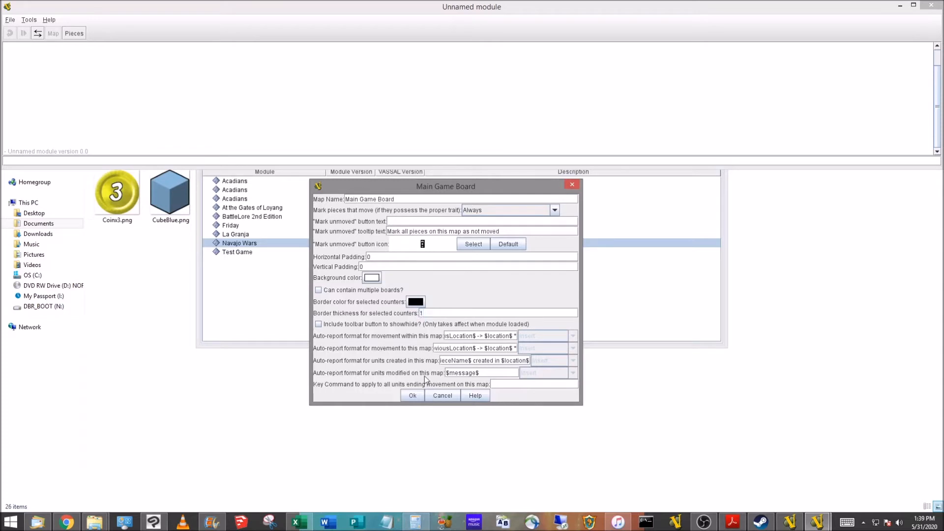
pyautogui.click(415, 302)
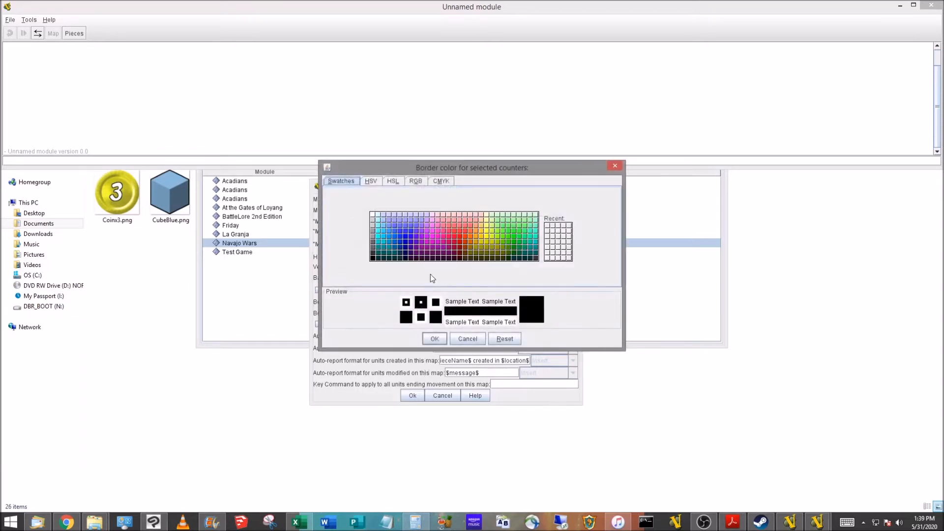
pyautogui.click(434, 338)
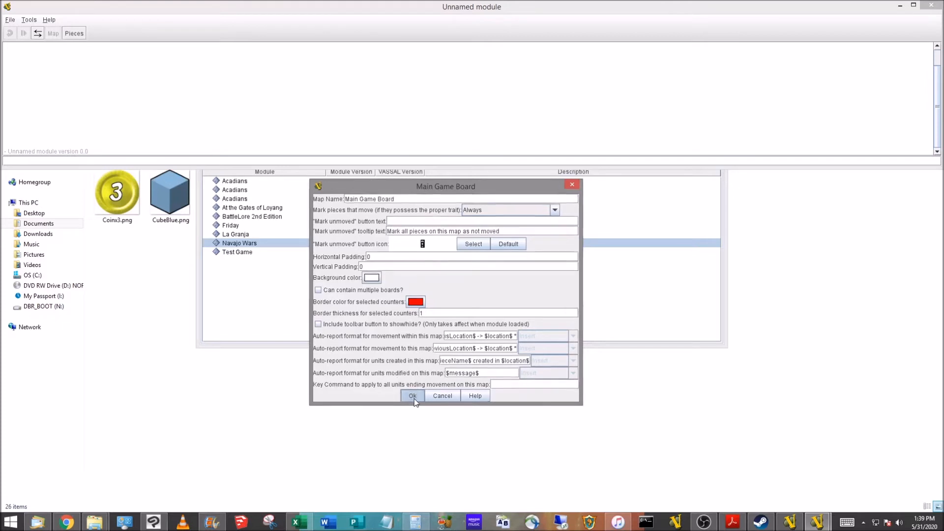
pyautogui.click(413, 396)
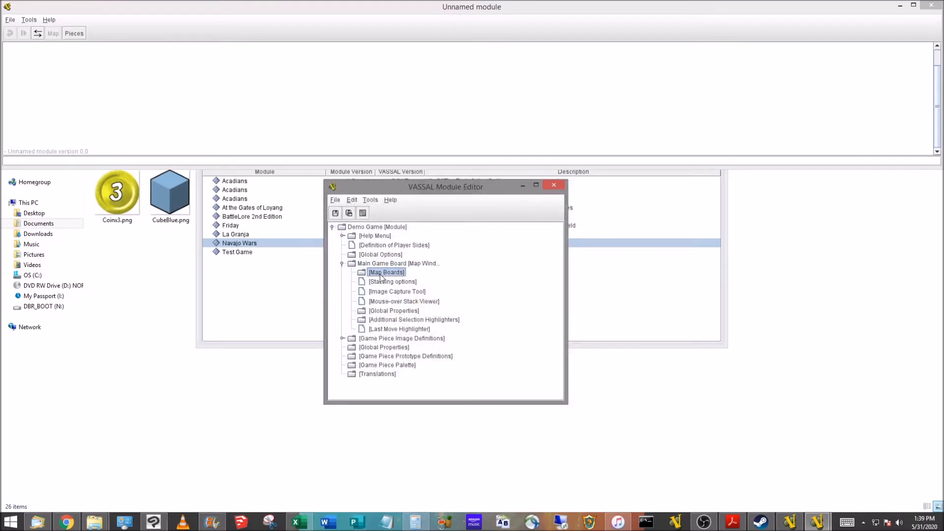
# - Add a board named Main Board under Map Boards using the image MainBoard.png
pyautogui.rightClick(387, 272)
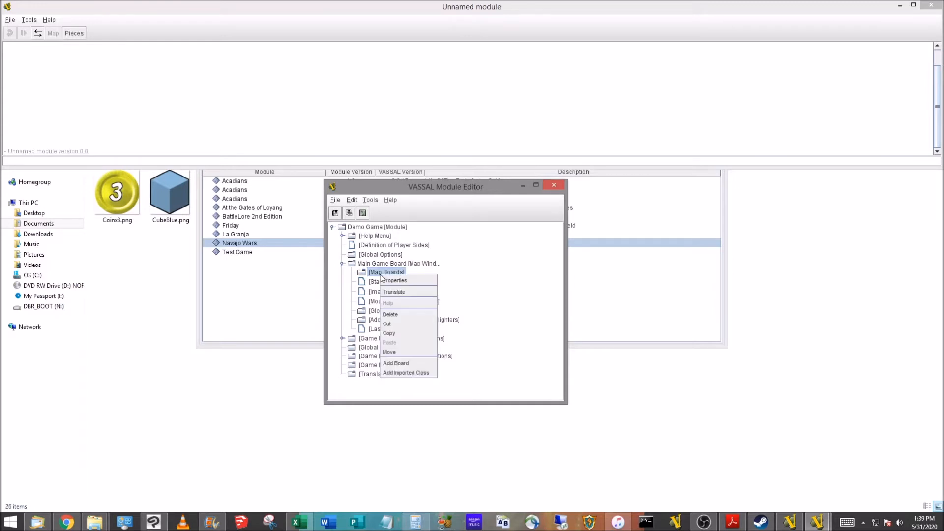
pyautogui.moveTo(396, 363)
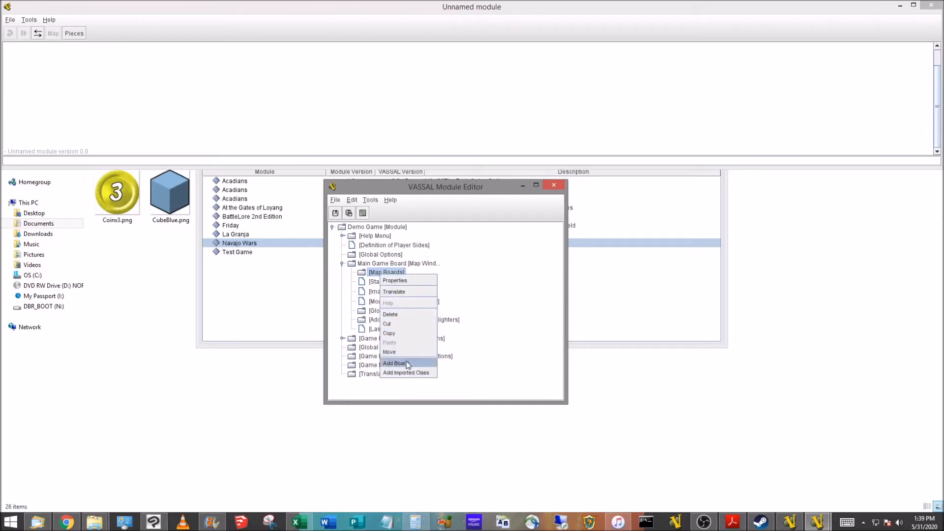
pyautogui.click(395, 362)
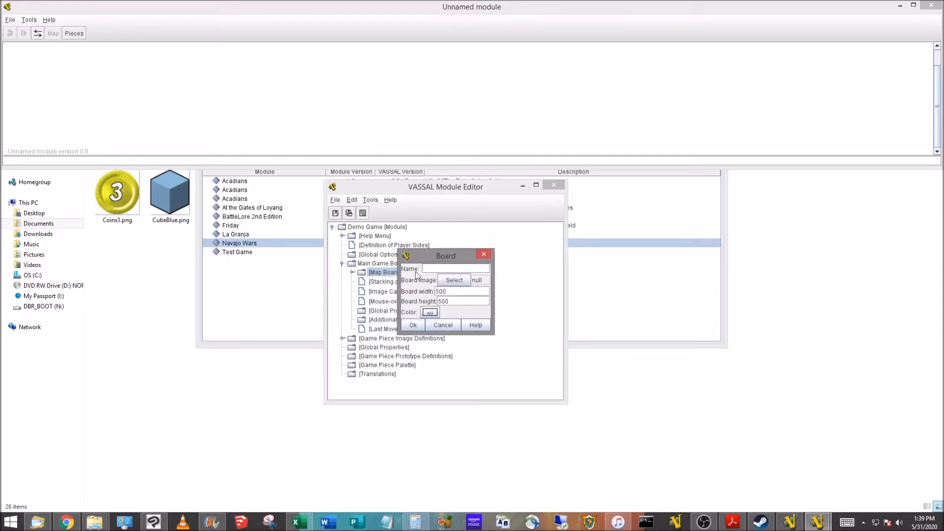
pyautogui.write('Main Board')
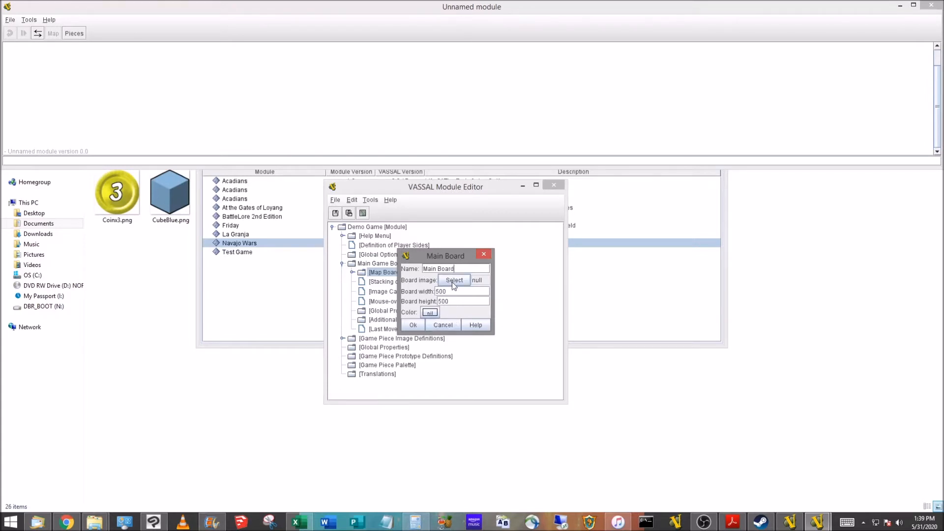
pyautogui.click(430, 311)
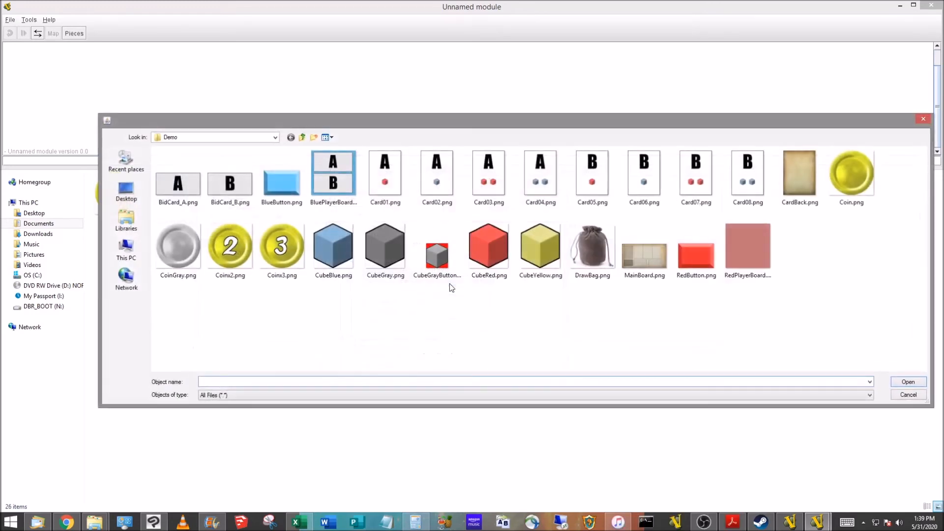
pyautogui.moveTo(644, 247)
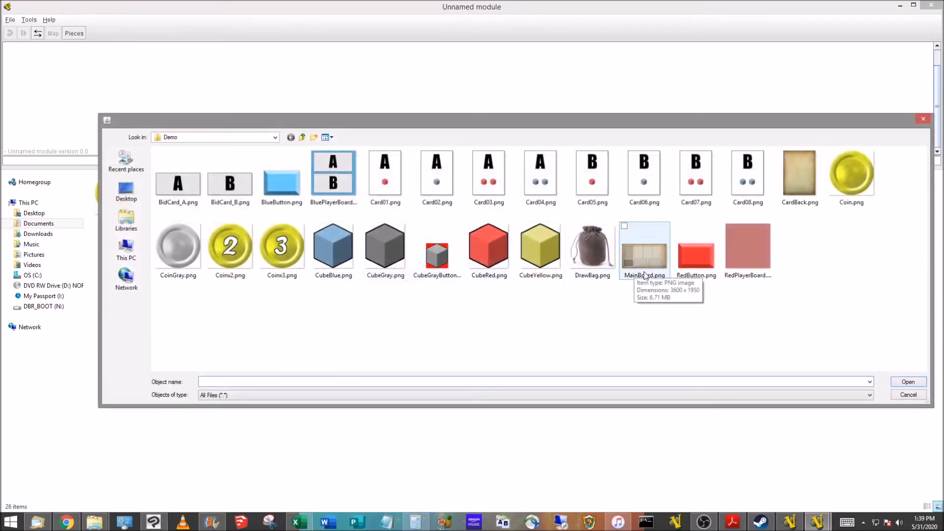
pyautogui.click(643, 247)
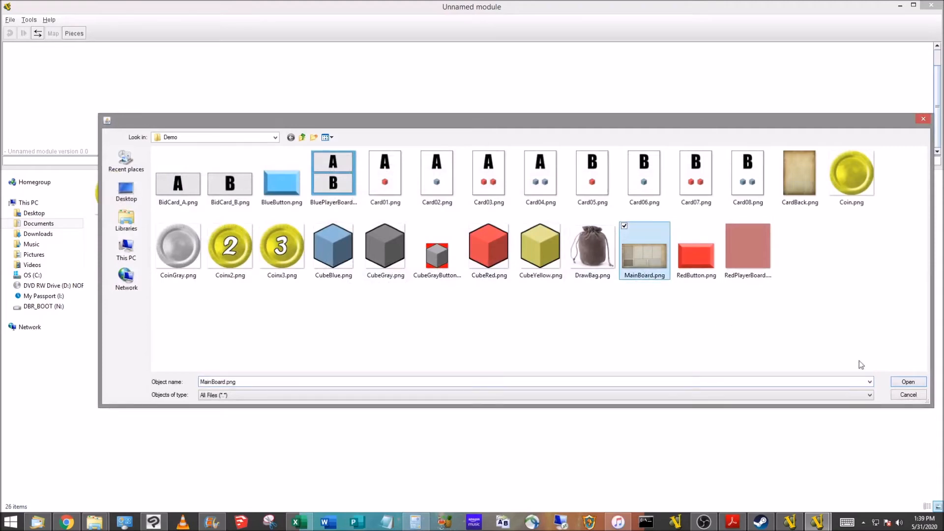
pyautogui.click(908, 381)
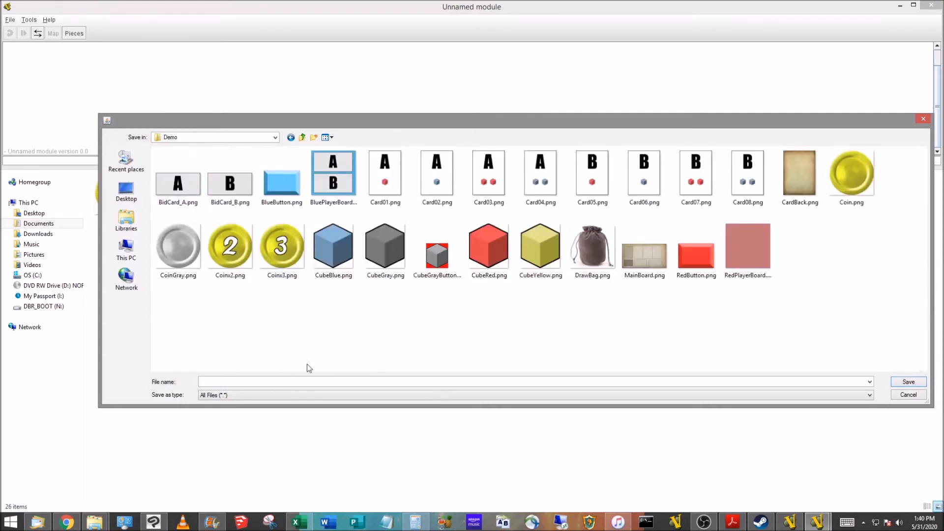
# - Save the module to the file Demo.vmod
pyautogui.write('Demo.vmod')
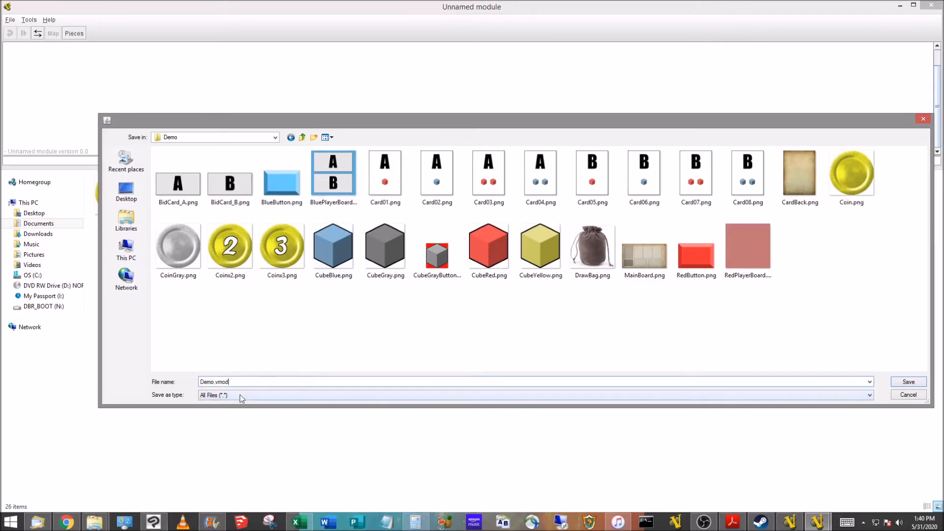
pyautogui.doubleClick(223, 381)
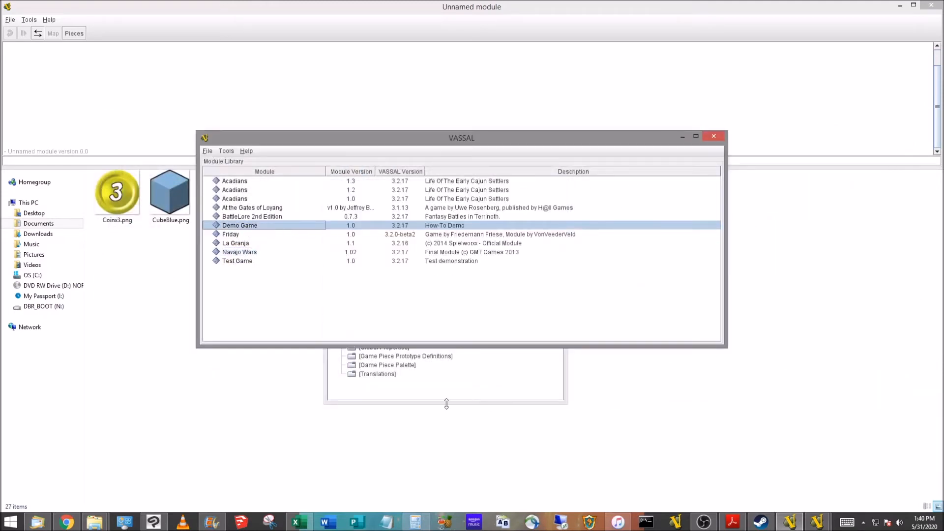
# - Bring the Module Editor forward, dismiss its File menu, and close the editor
pyautogui.doubleClick(240, 225)
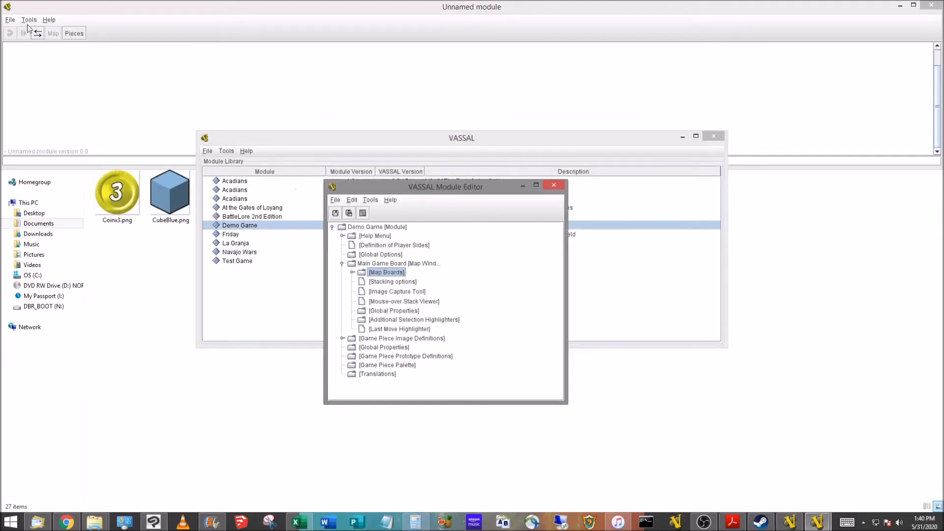
pyautogui.click(9, 19)
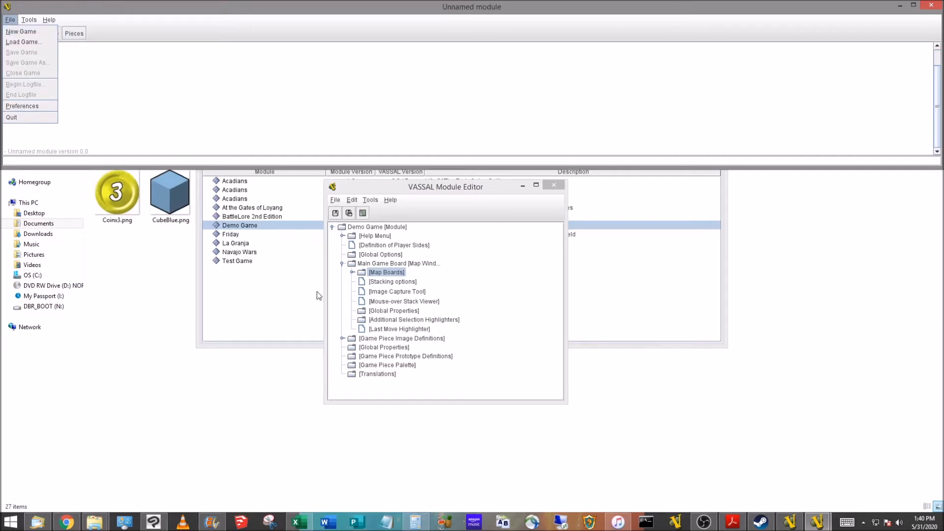
pyautogui.moveTo(313, 297)
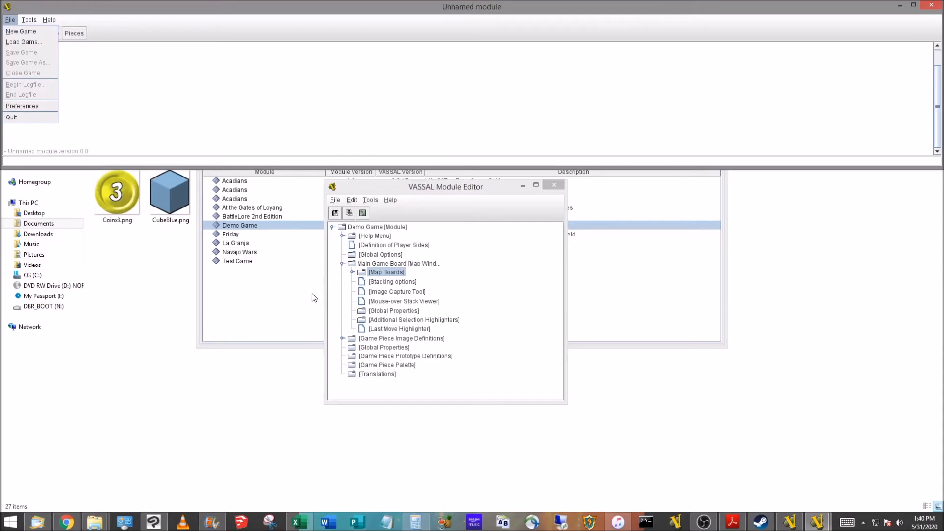
pyautogui.click(21, 30)
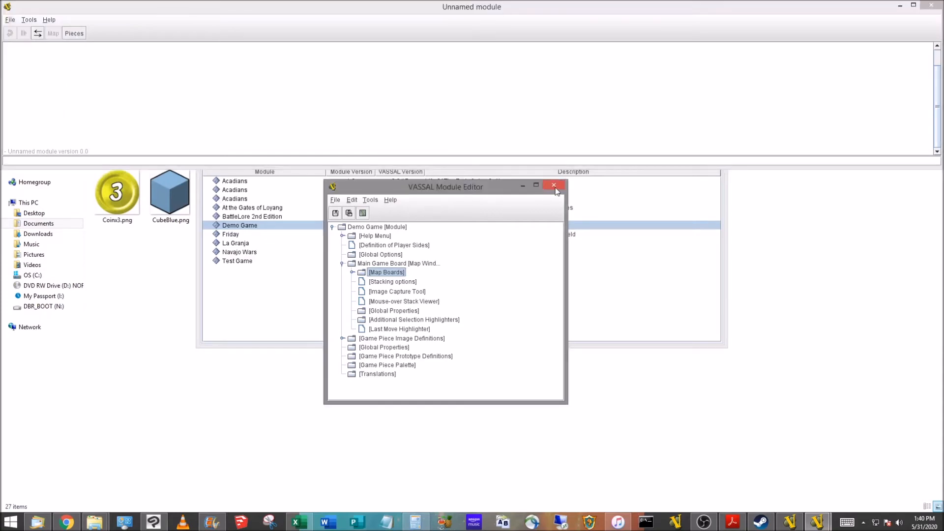
pyautogui.click(553, 185)
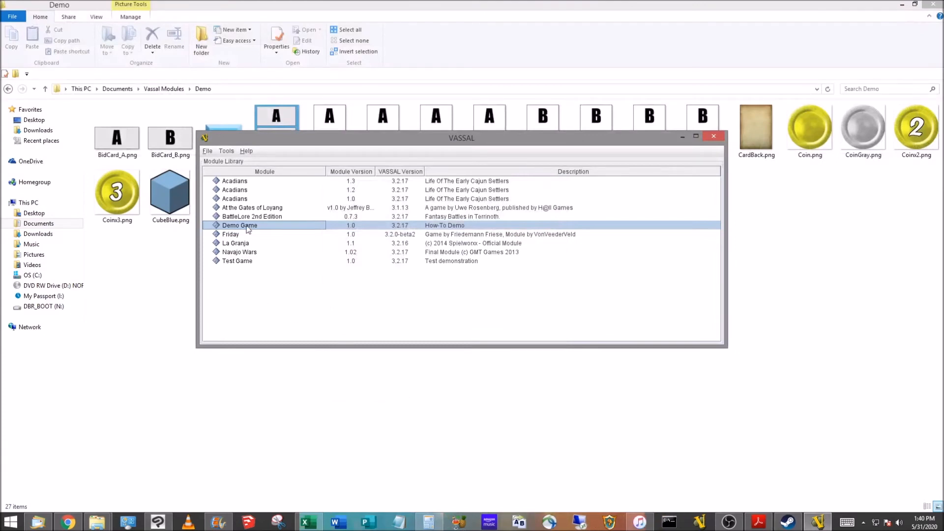
pyautogui.moveTo(239, 225)
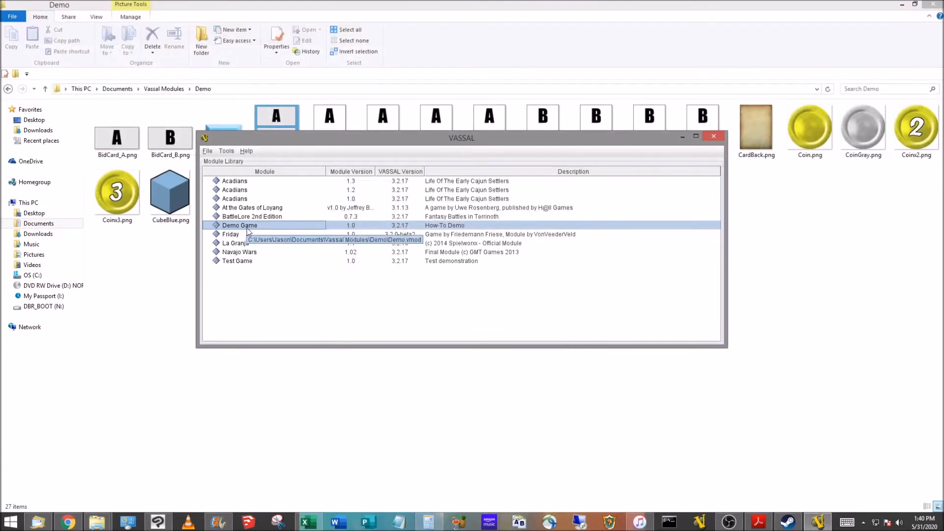
# - Reopen Demo Game from the Module Library in the Module Editor showing the main board
pyautogui.rightClick(239, 225)
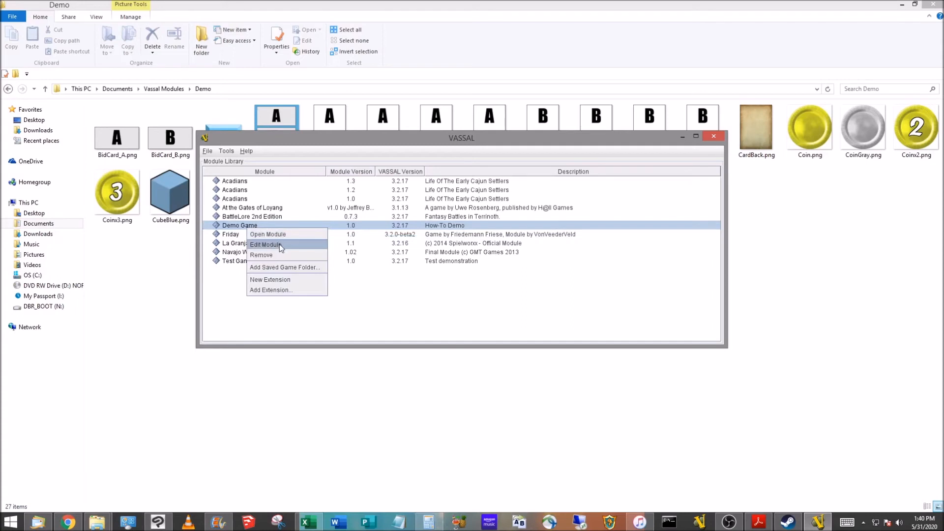
pyautogui.click(266, 244)
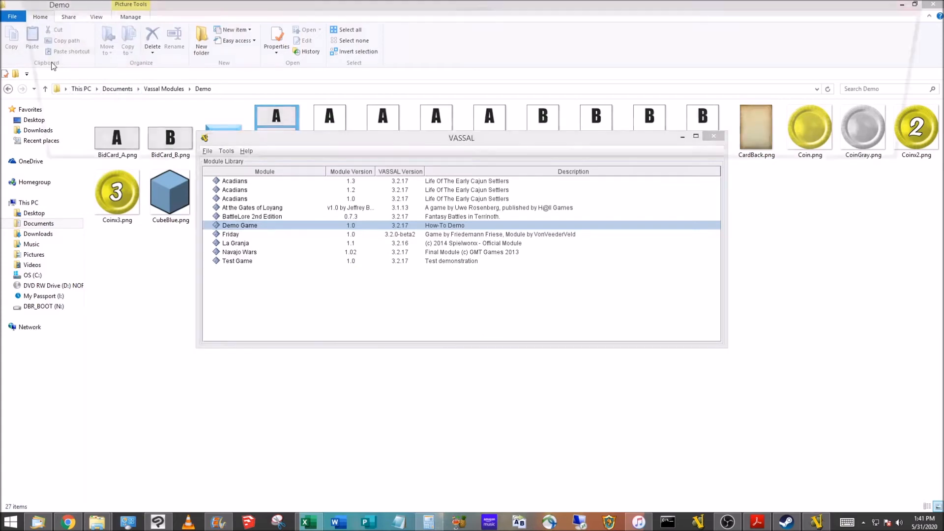
pyautogui.doubleClick(240, 225)
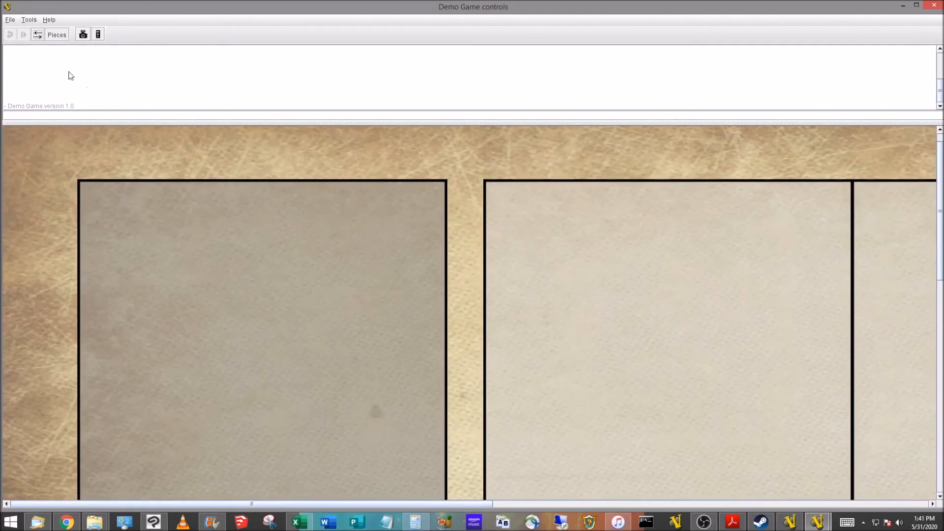
pyautogui.click(10, 19)
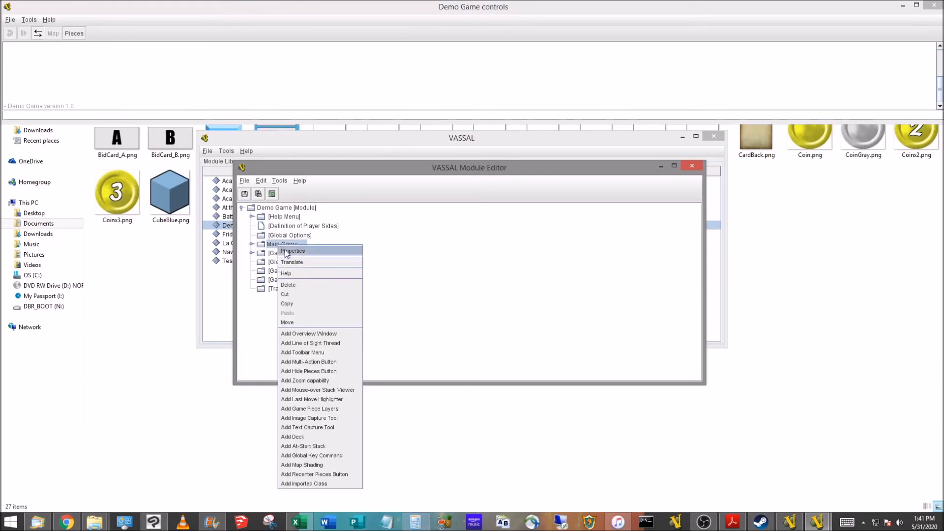
pyautogui.moveTo(305, 381)
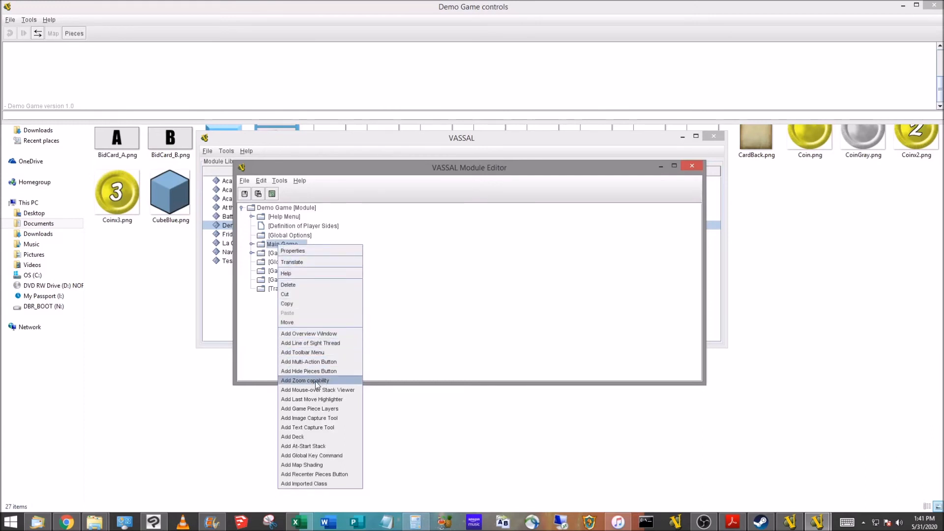
pyautogui.moveTo(343, 383)
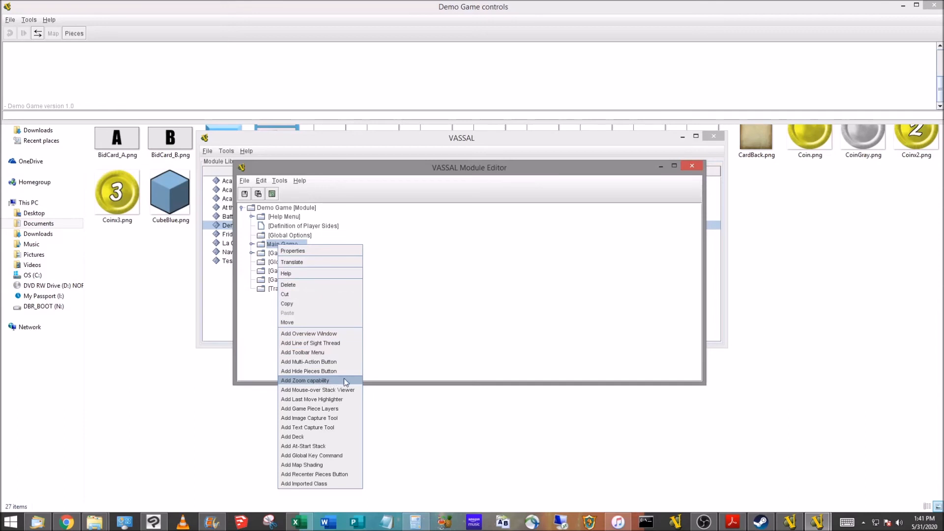
# - Add a Zoom capability component to the Main Game Board map
pyautogui.click(305, 380)
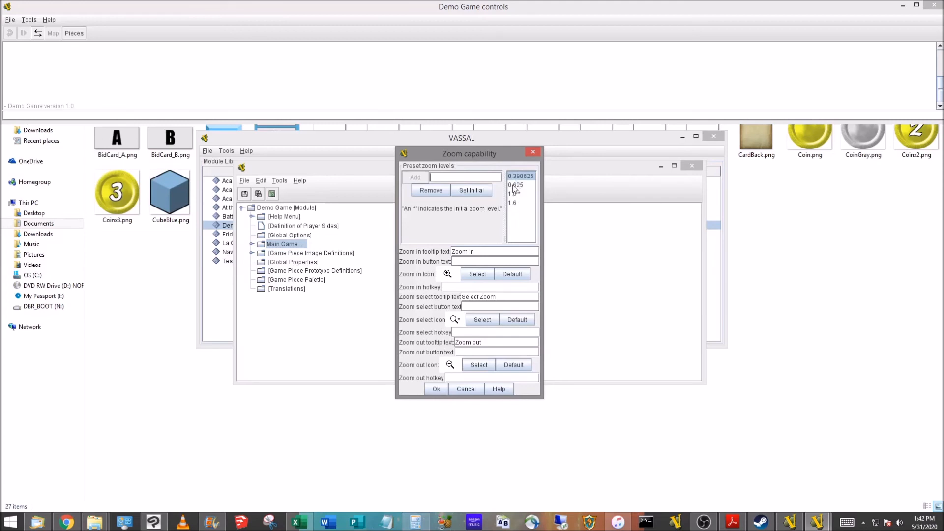
# - Remove the unwanted 1.6 preset zoom level from the list
pyautogui.click(513, 193)
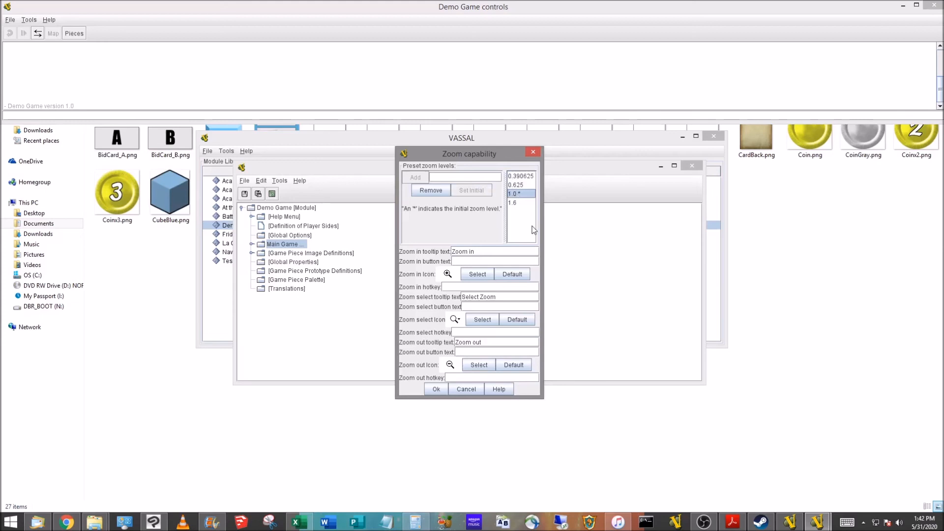
pyautogui.moveTo(520, 206)
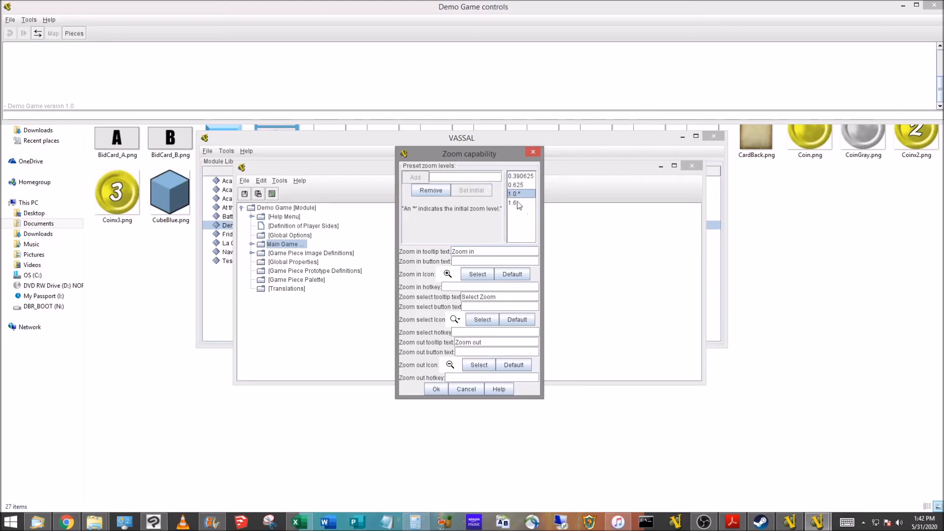
pyautogui.click(515, 203)
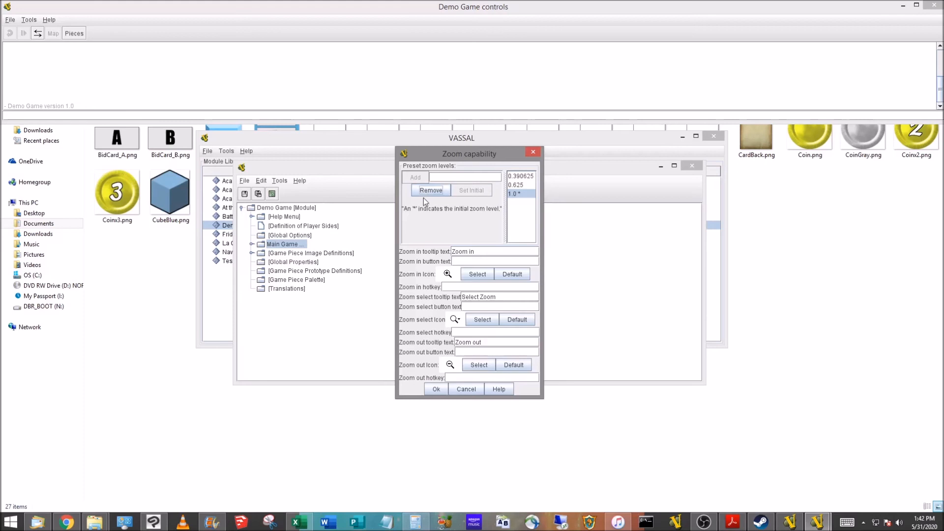
pyautogui.click(520, 175)
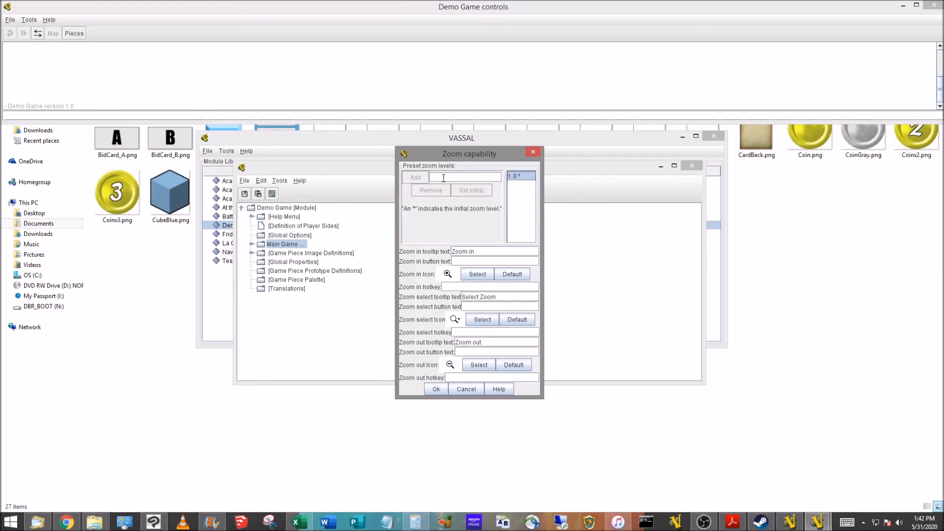
# - Add zoom levels 0.25 and 0.5, make 0.5 the initial level, and confirm
pyautogui.write('.25')
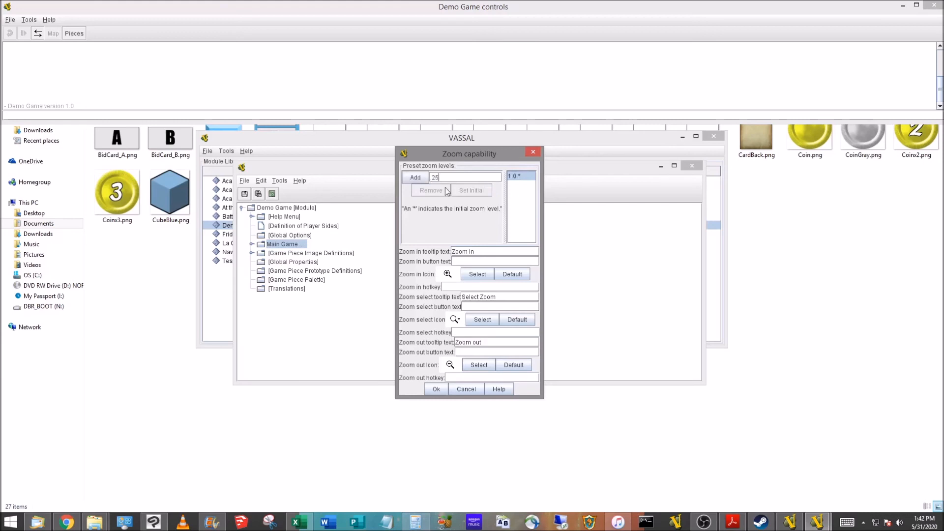
pyautogui.click(415, 177)
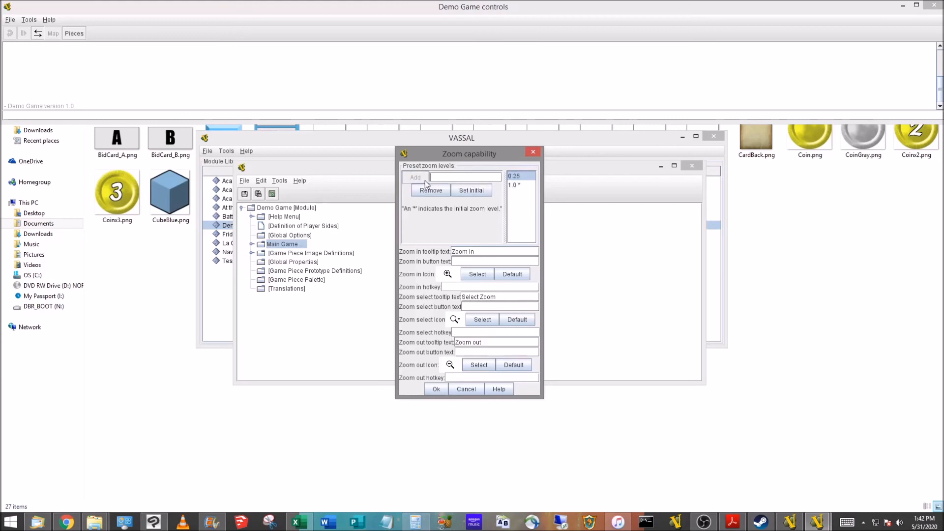
pyautogui.write('5')
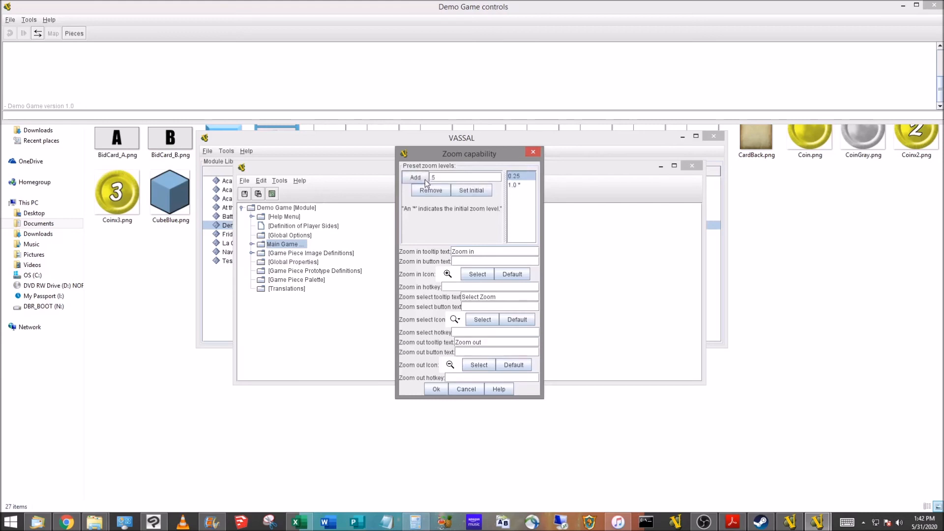
pyautogui.click(415, 177)
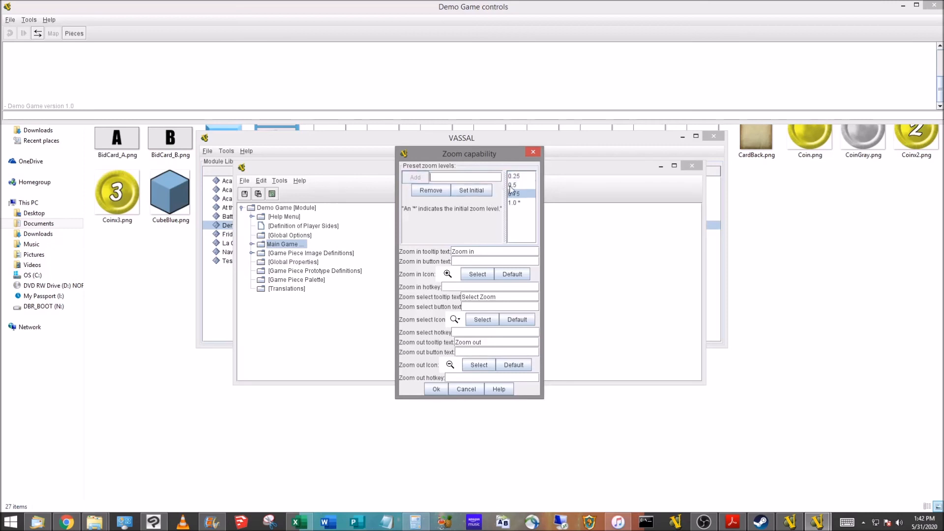
pyautogui.click(471, 190)
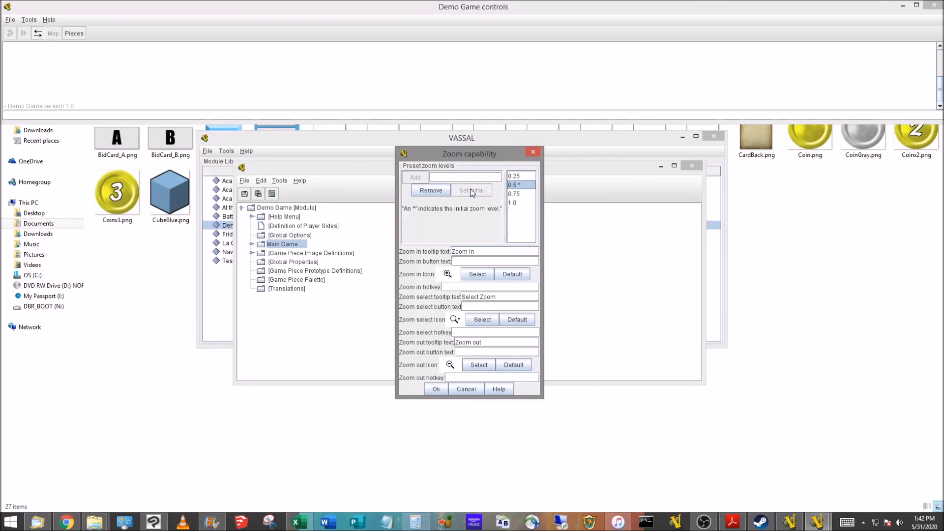
pyautogui.moveTo(516, 191)
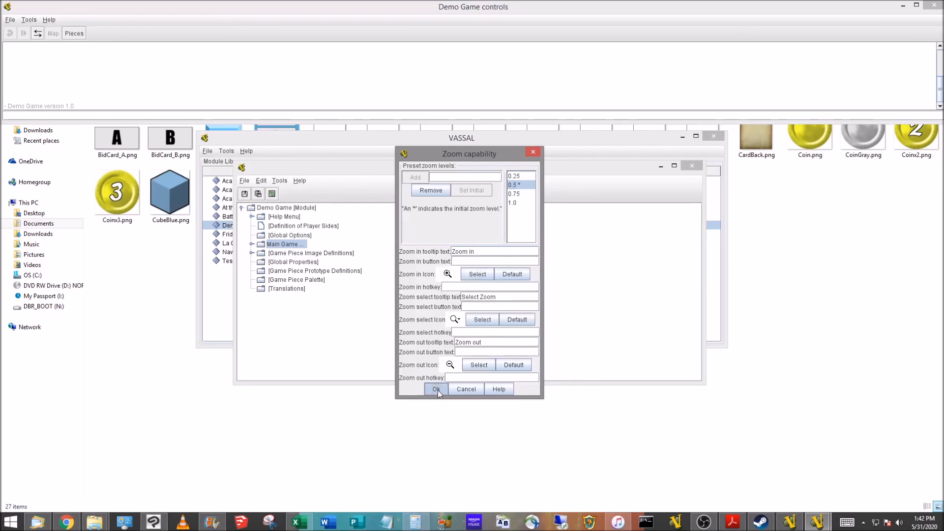
pyautogui.click(436, 389)
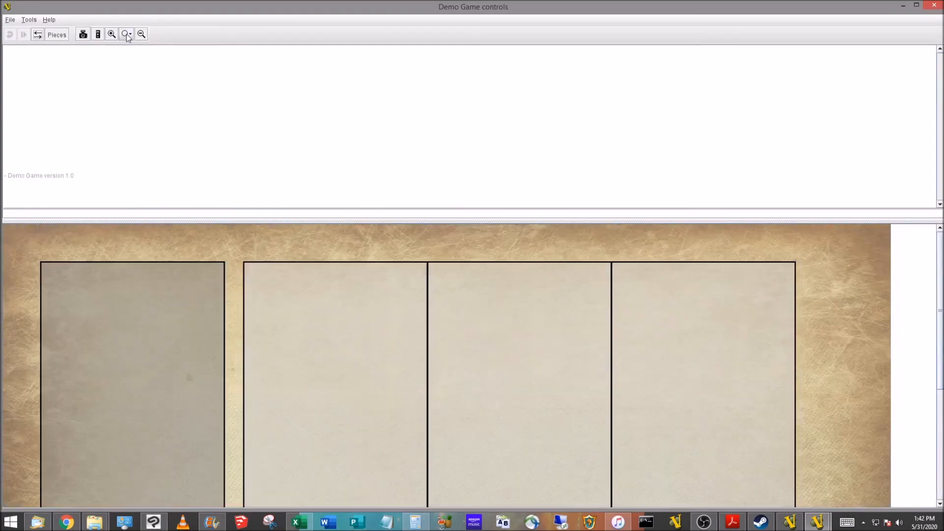
# - Zoom the running board in, out to 25%, then fit it to the window width
pyautogui.click(112, 34)
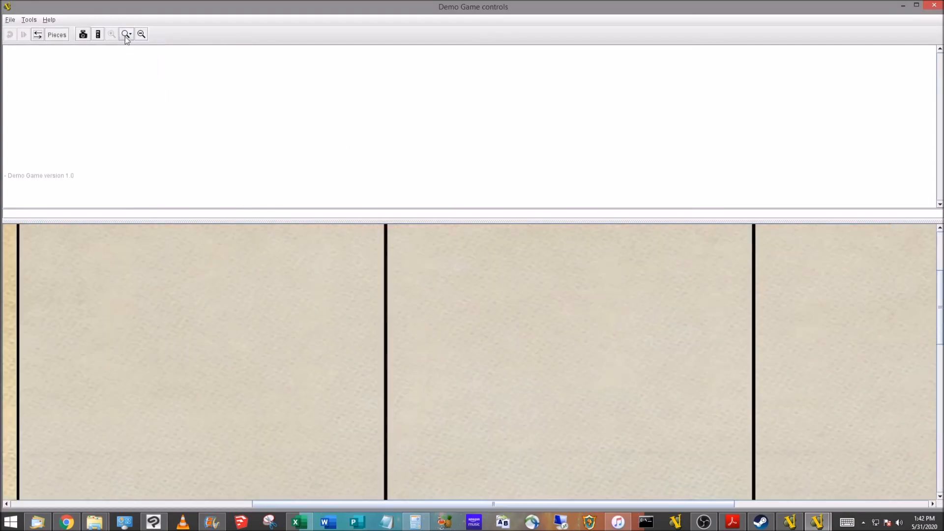
pyautogui.click(126, 34)
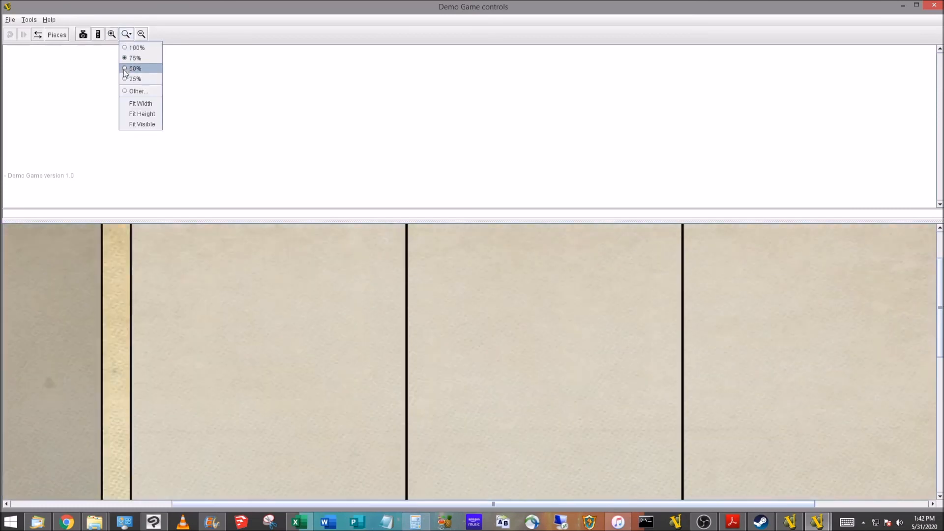
pyautogui.click(135, 67)
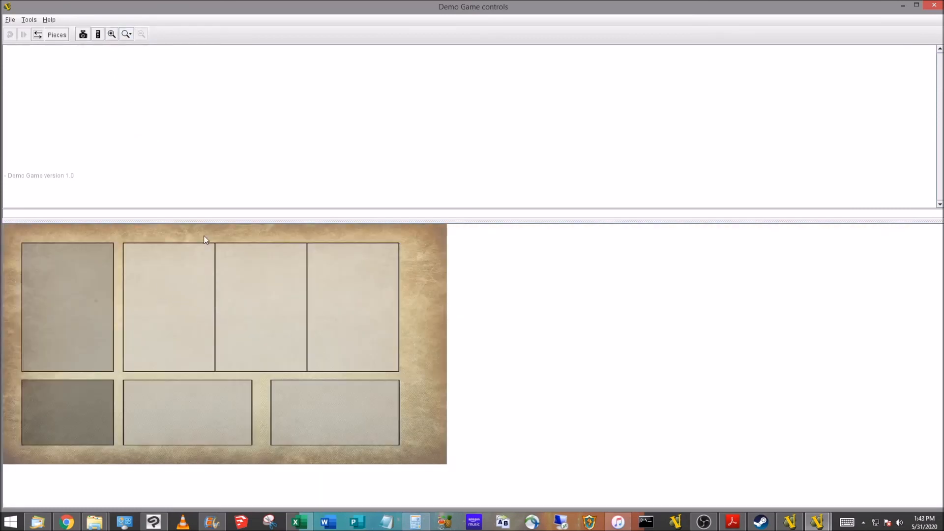
pyautogui.click(130, 33)
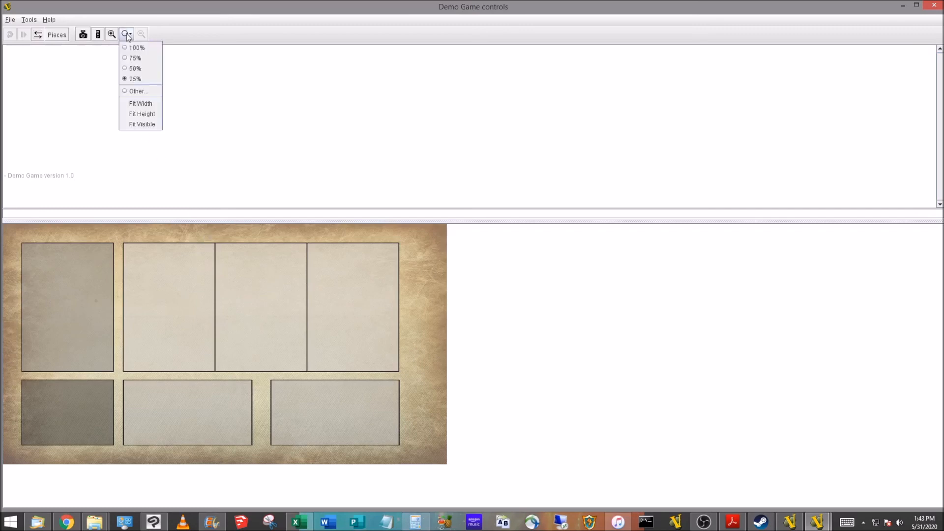
pyautogui.moveTo(140, 102)
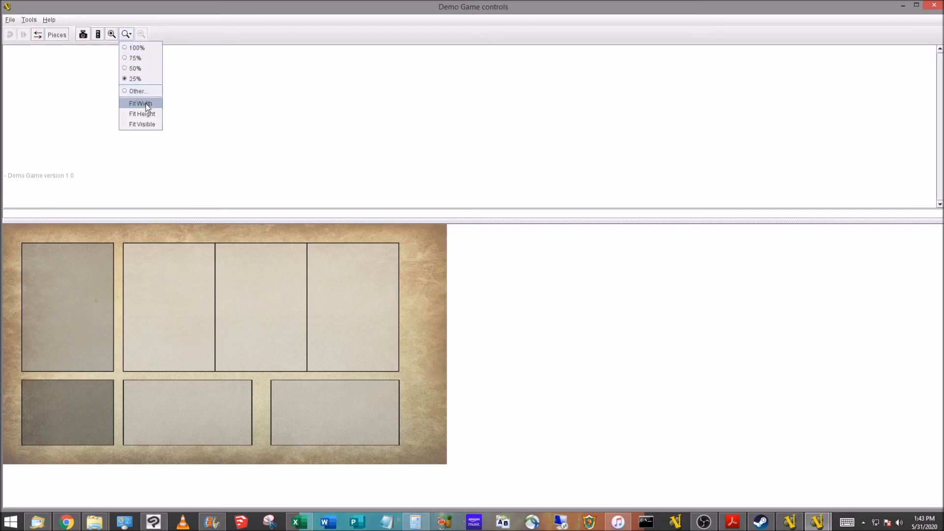
pyautogui.click(139, 103)
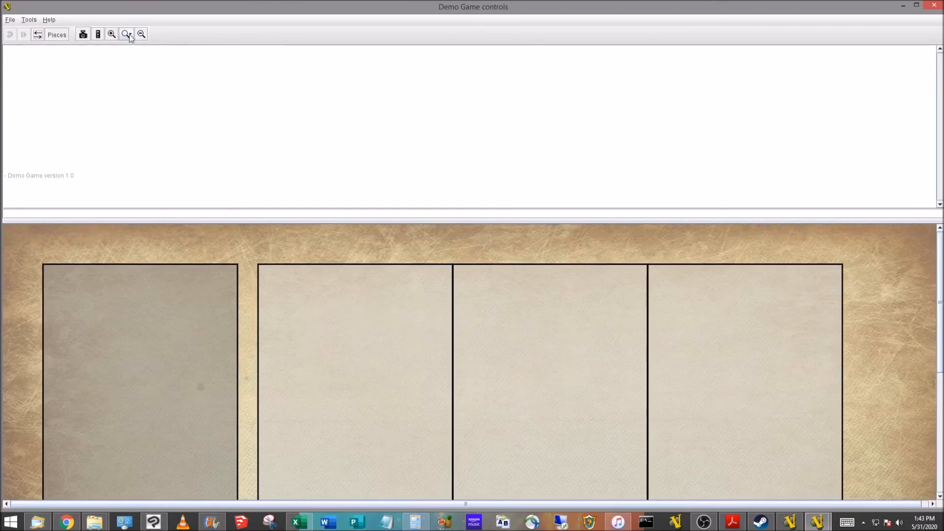
# - Fit the board to window height, shrink the chat area, and refit to the taller view
pyautogui.click(126, 34)
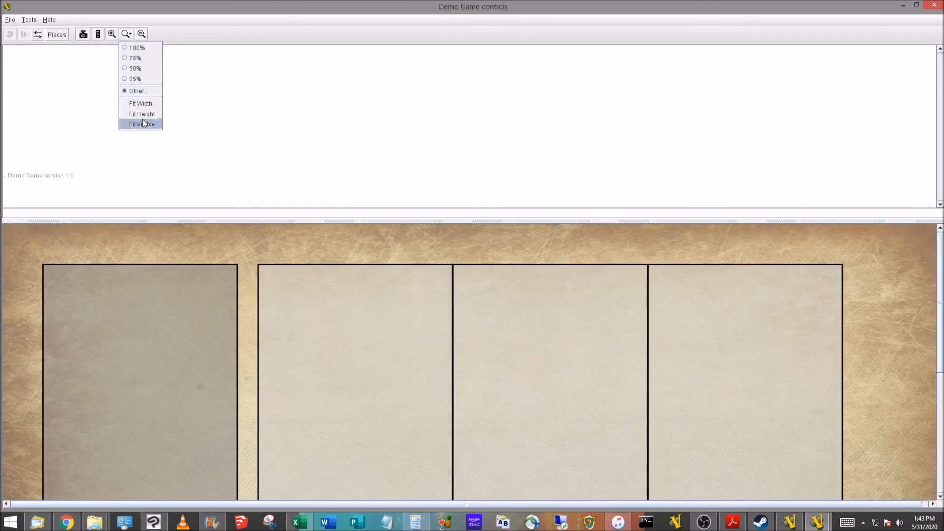
pyautogui.moveTo(142, 114)
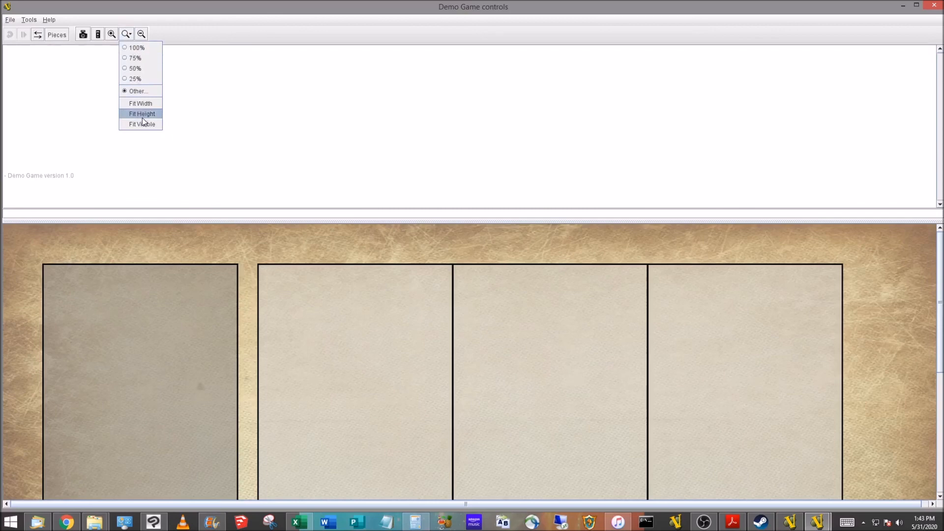
pyautogui.click(142, 123)
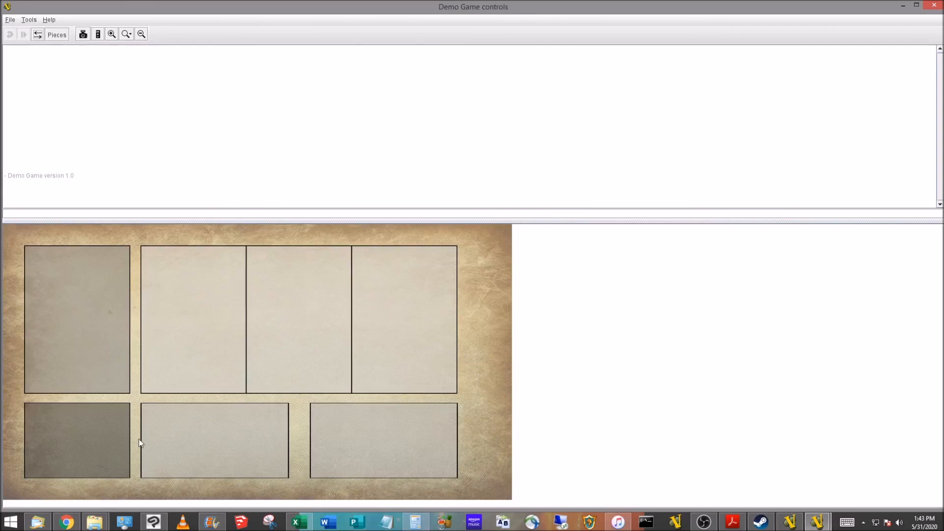
pyautogui.moveTo(123, 309)
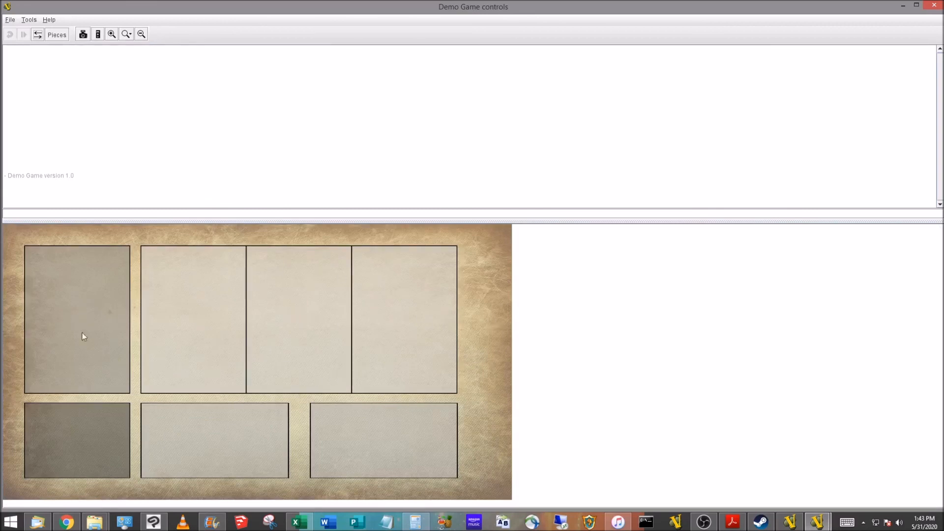
pyautogui.moveTo(244, 188)
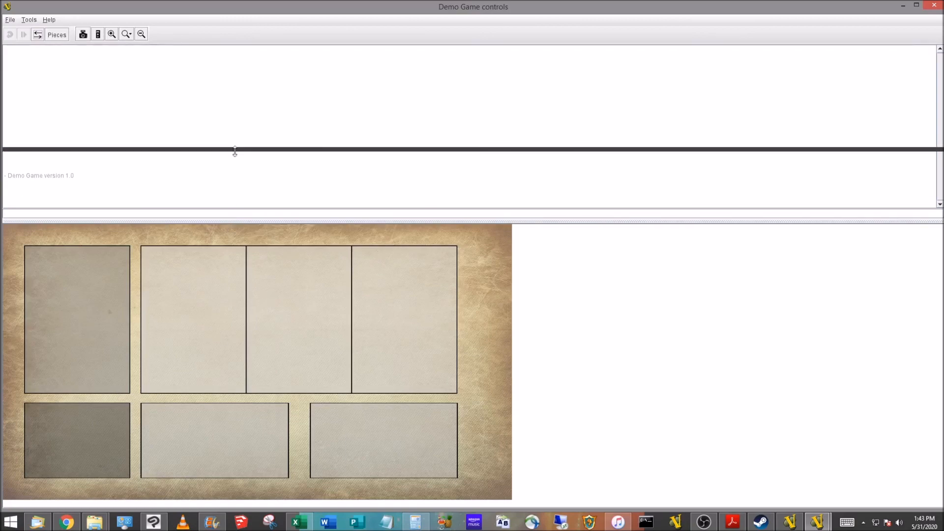
pyautogui.click(126, 34)
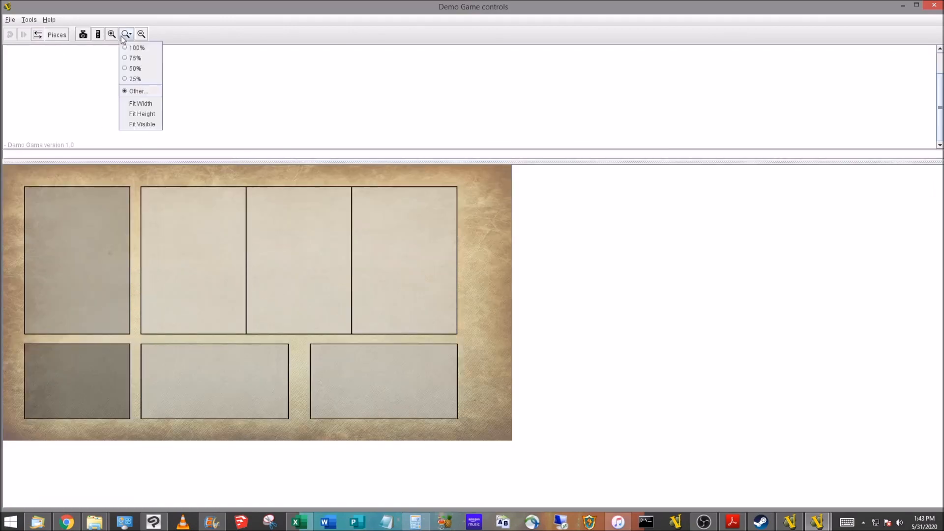
pyautogui.click(136, 47)
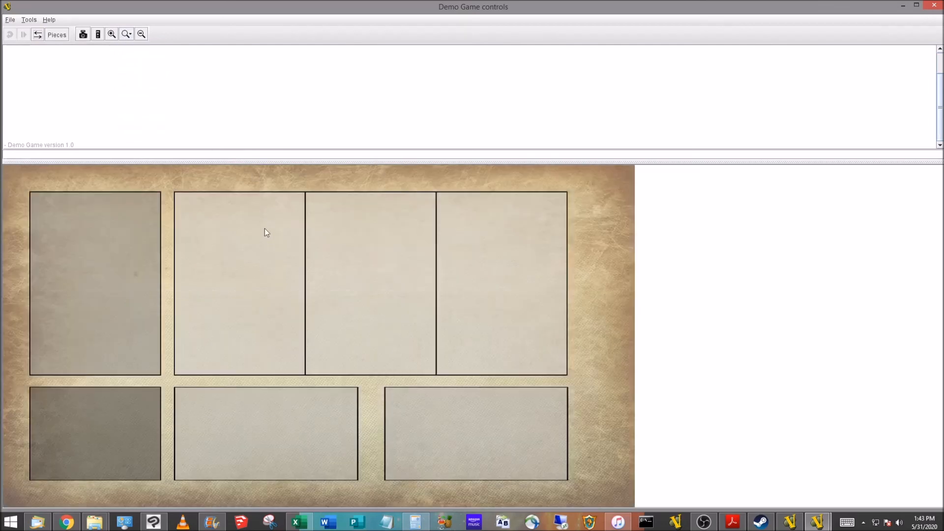
pyautogui.moveTo(32, 27)
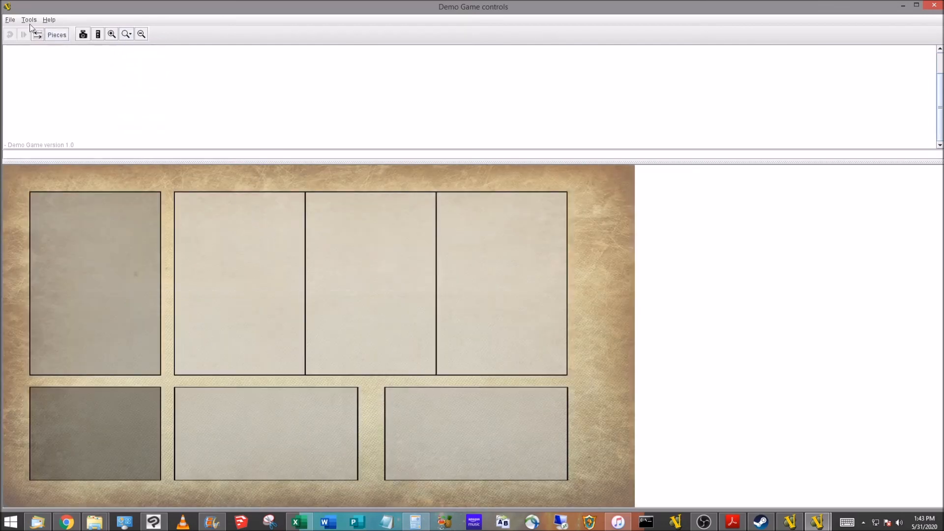
# - Close the running Demo Game session via File > Close Game
pyautogui.click(10, 20)
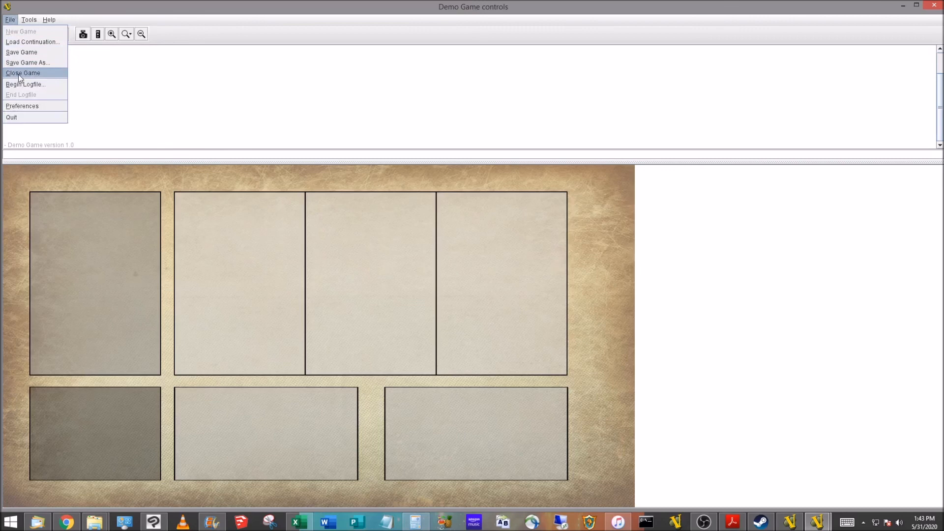
pyautogui.click(22, 73)
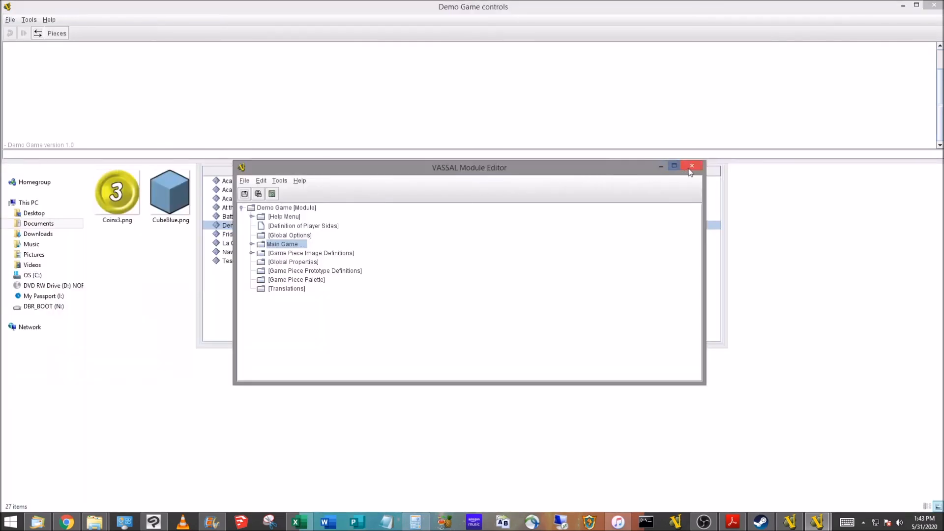
pyautogui.moveTo(692, 166)
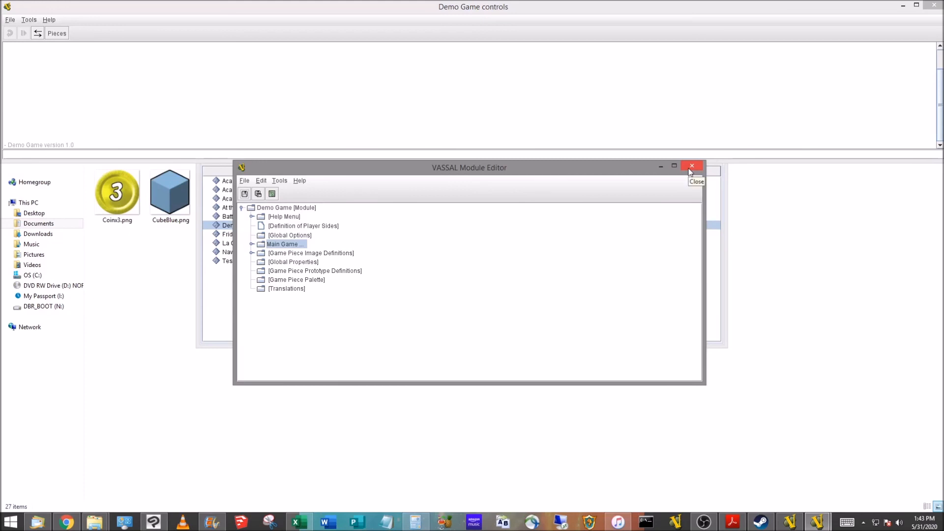